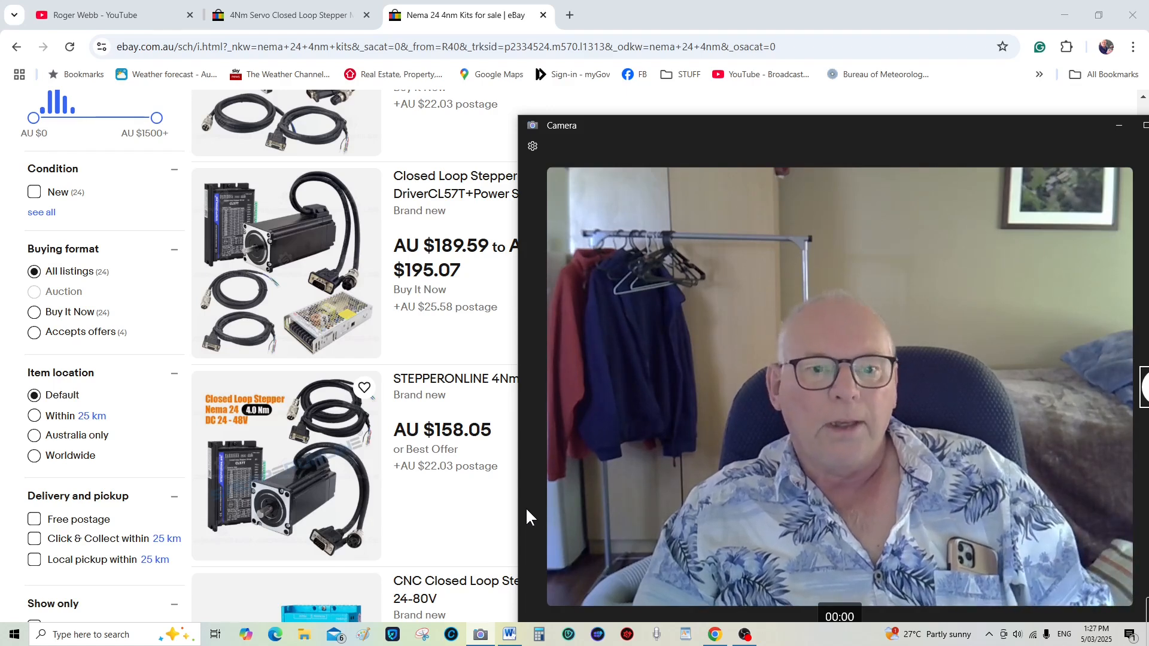
mouse_move(533, 129)
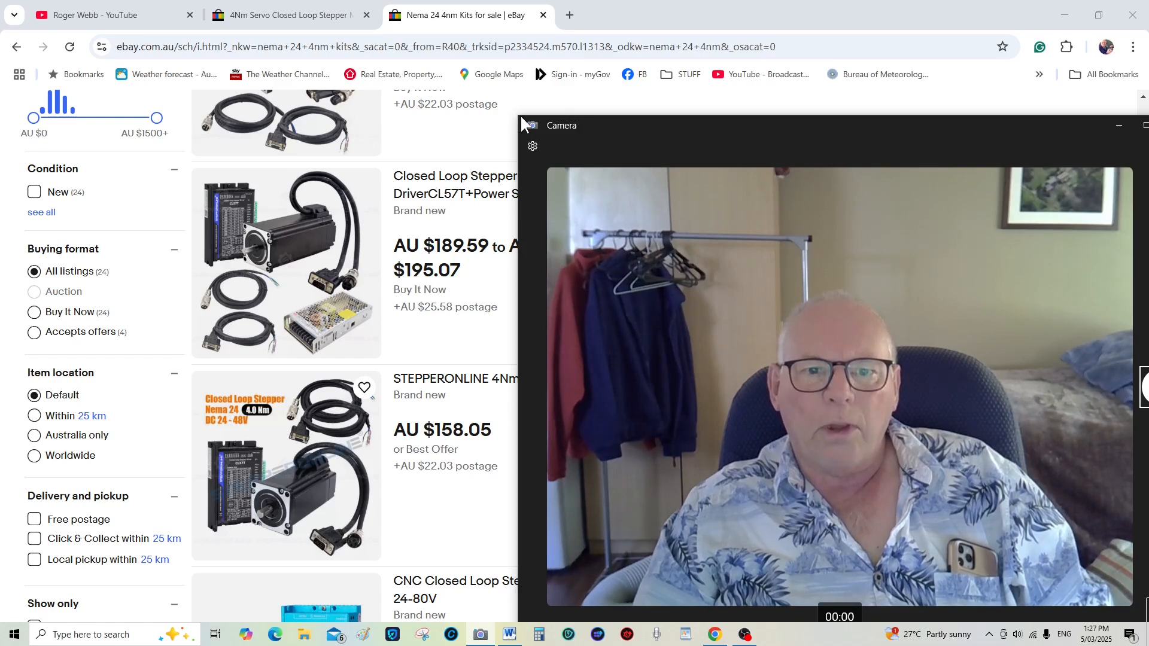
mouse_move(364, 139)
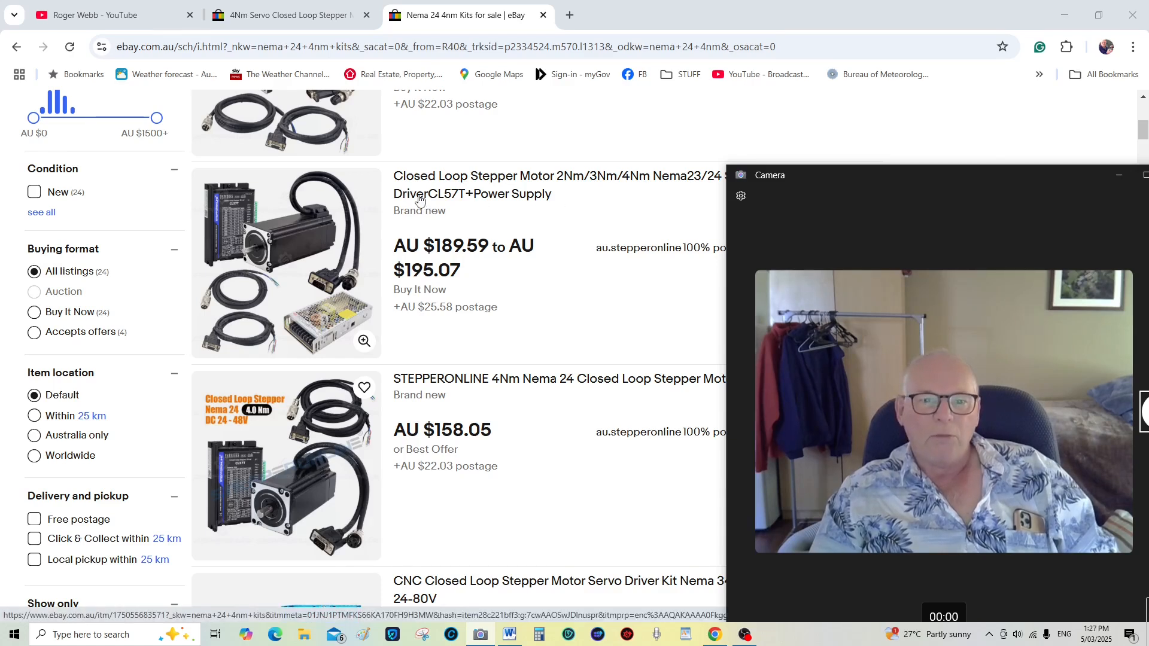
mouse_move(608, 210)
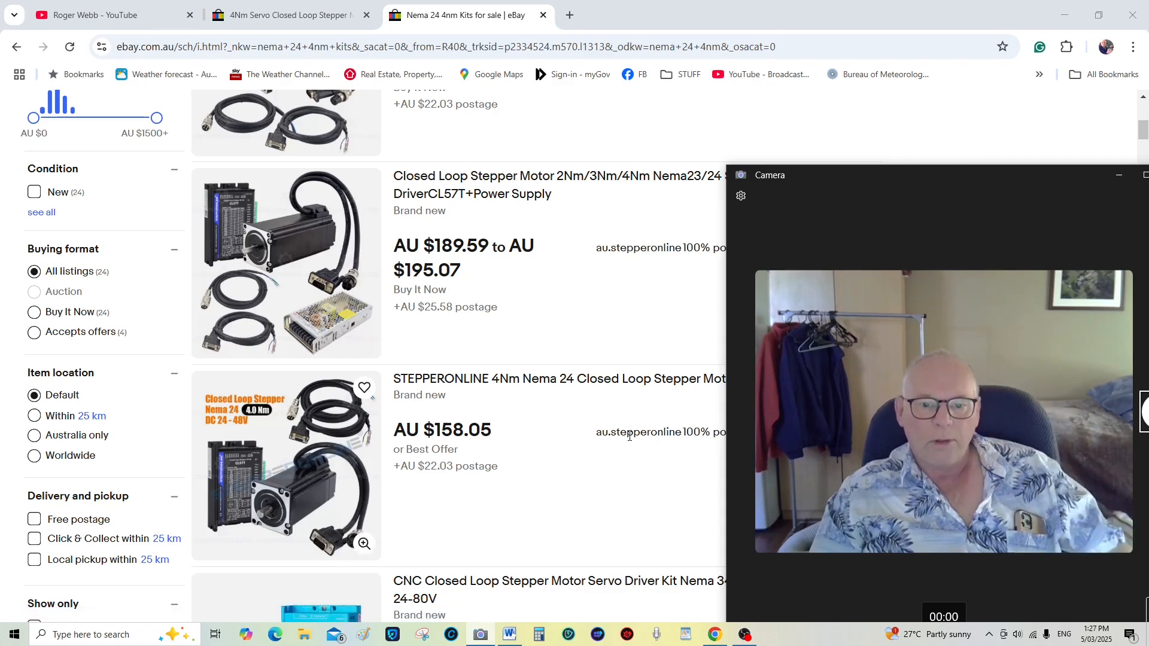
mouse_move(536, 434)
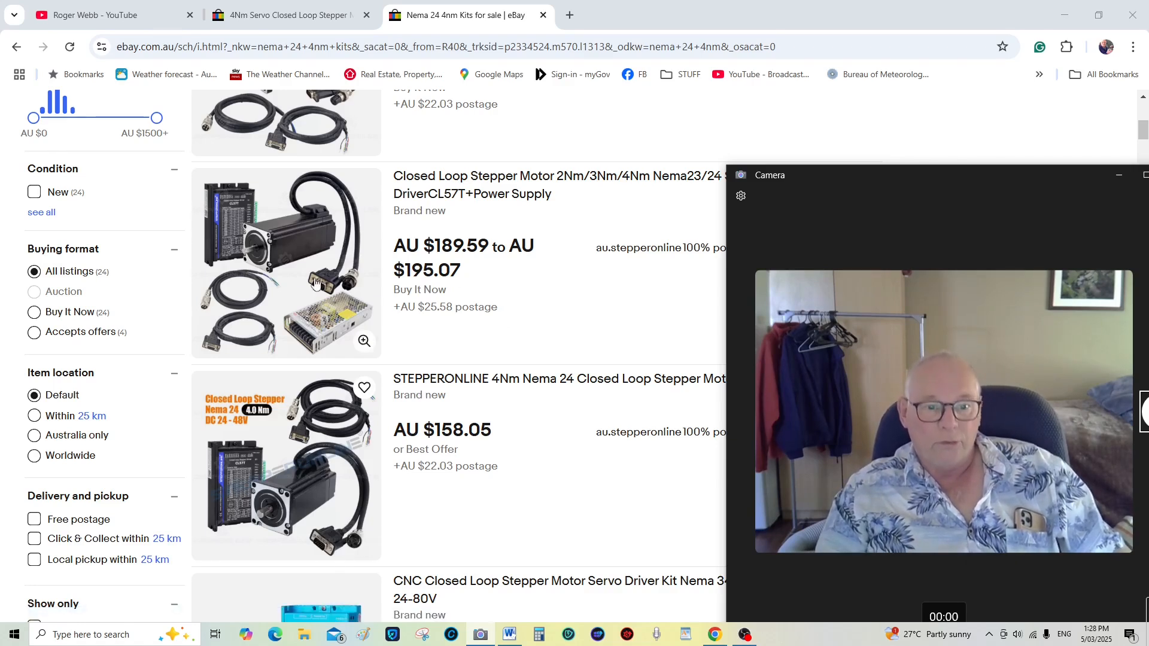
mouse_move(328, 327)
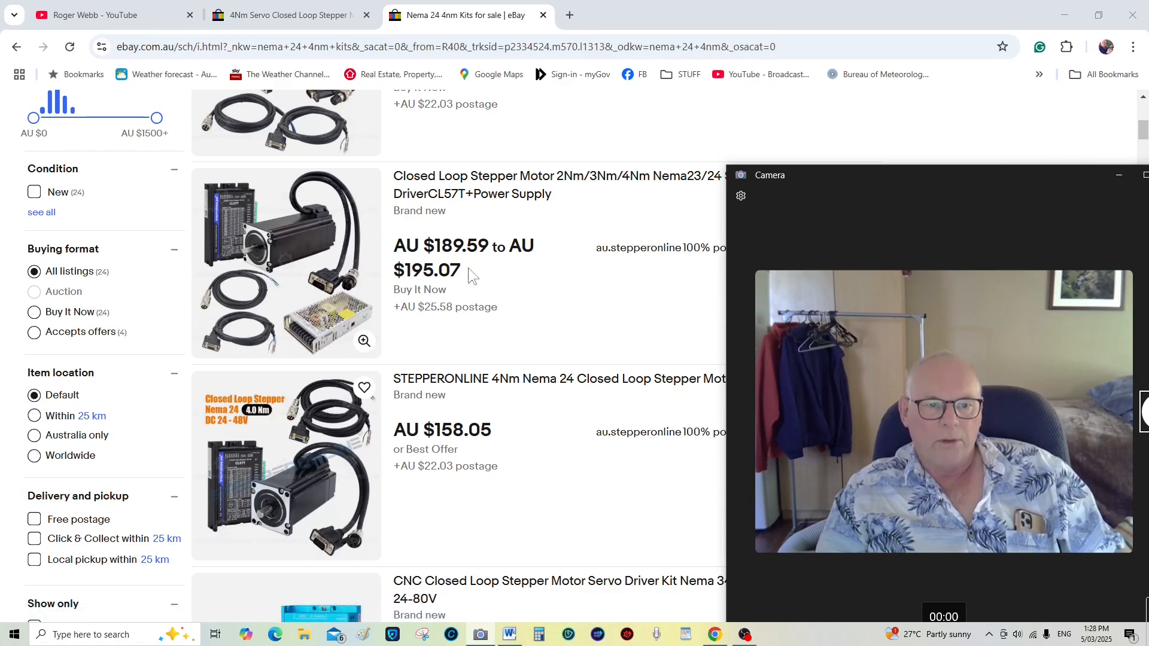
mouse_move(323, 261)
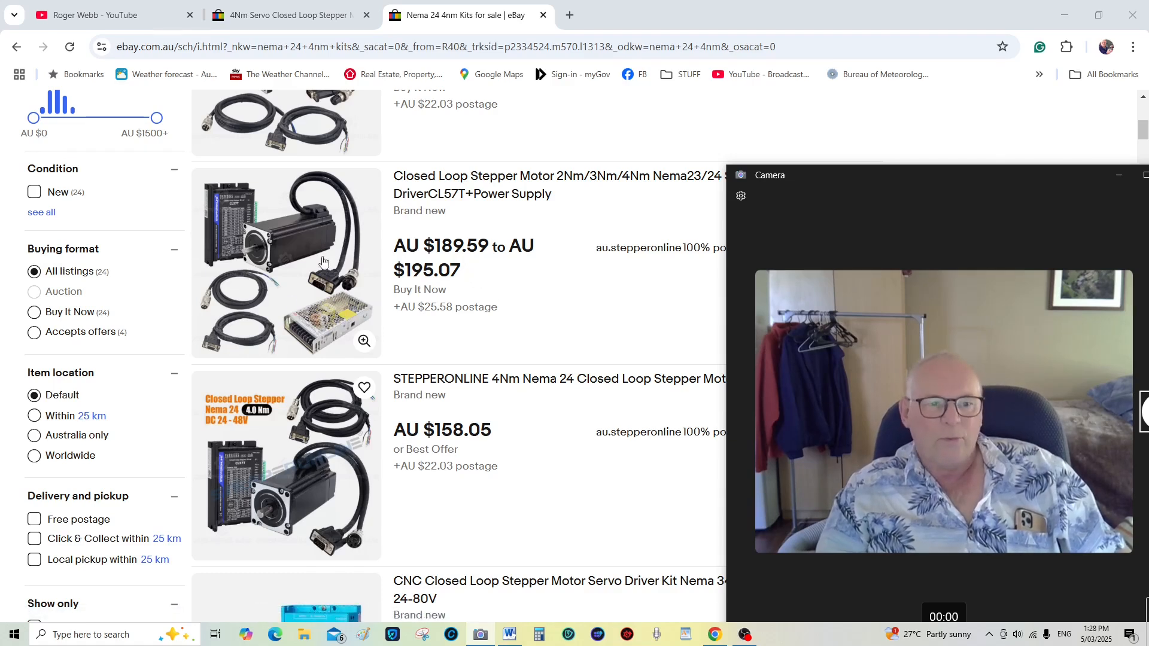
mouse_move(275, 249)
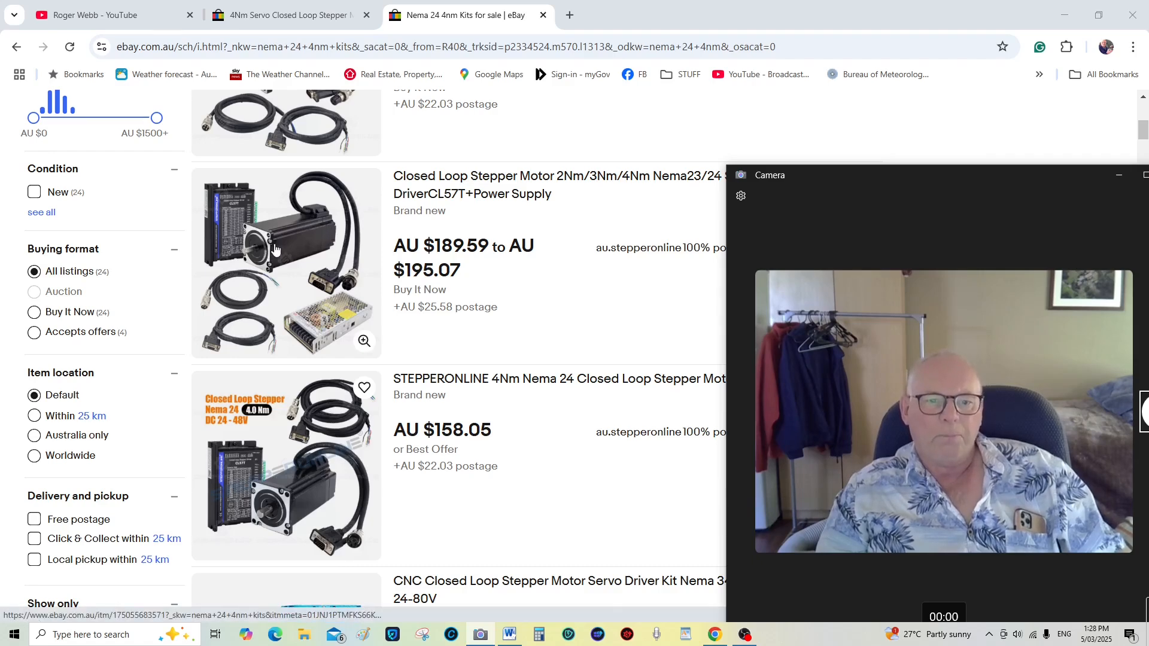
Step: Open the Closed Loop Stepper Motor 2Nm/3Nm/4Nm kit listing from the search results in a new tab
click(275, 252)
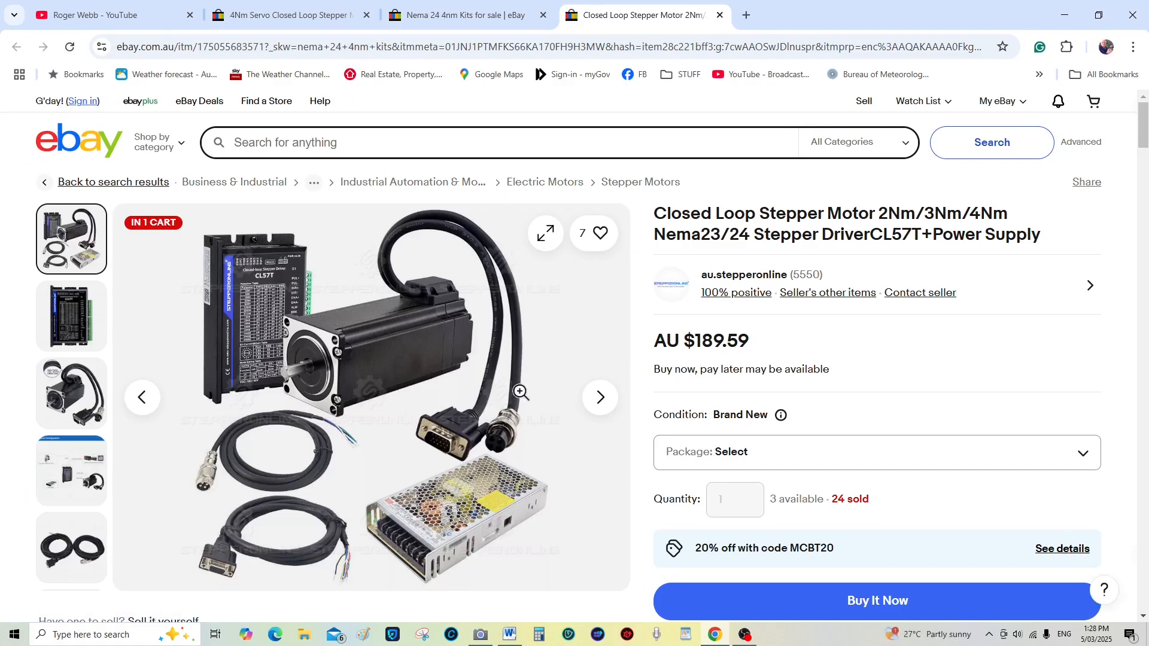
mouse_move(415, 357)
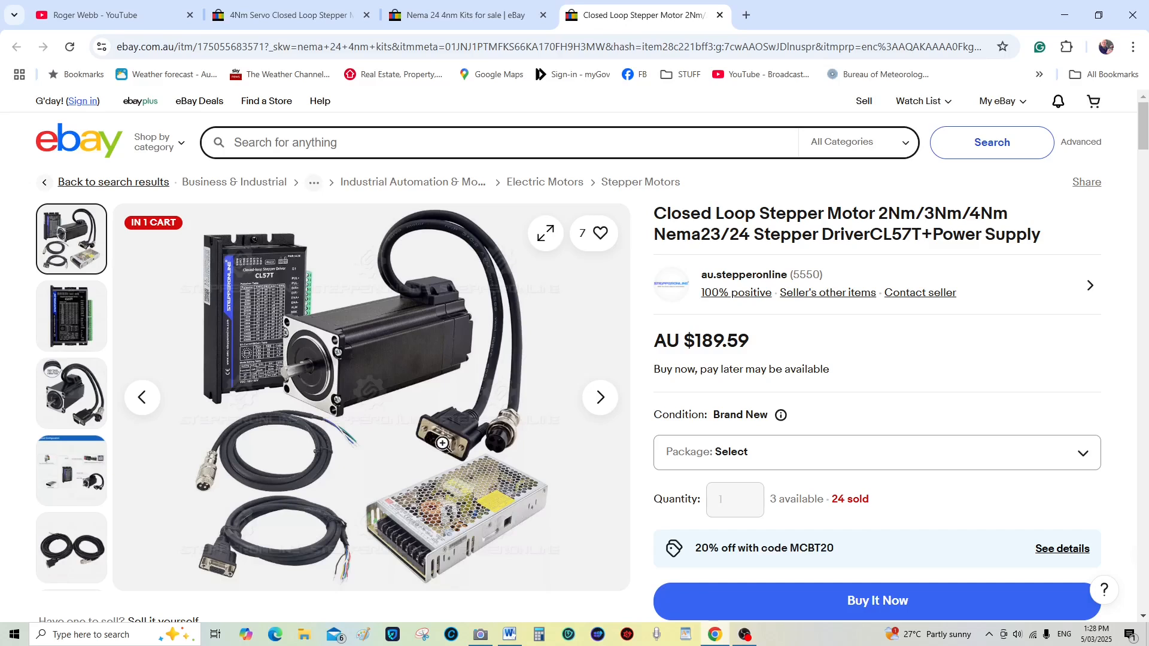
mouse_move(392, 342)
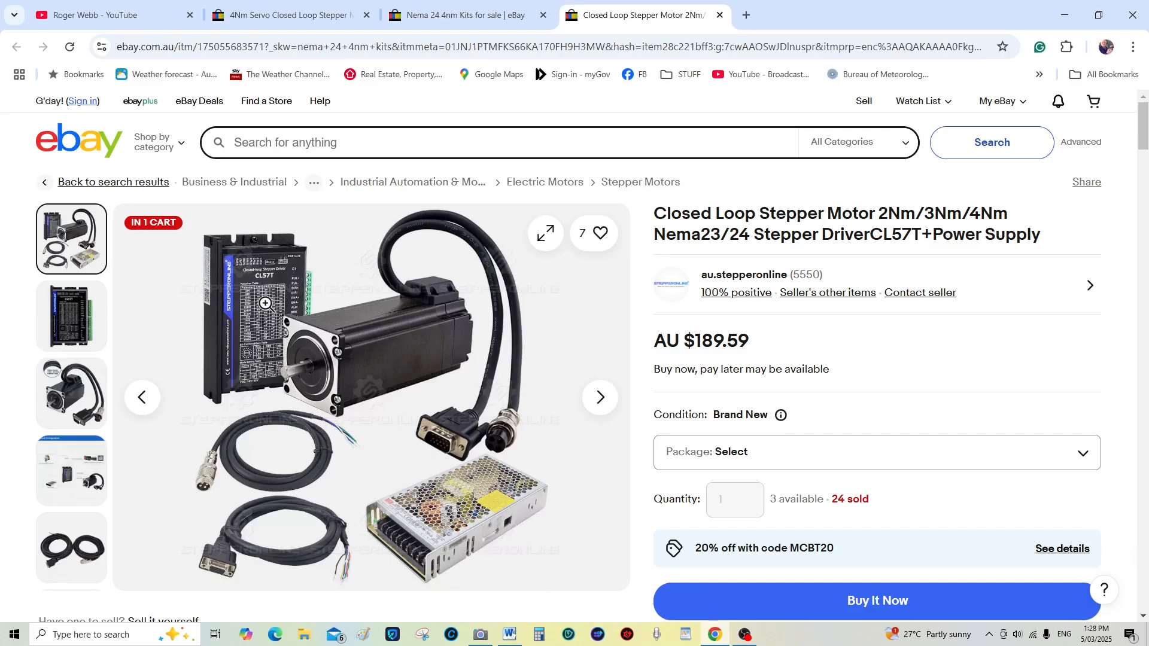
mouse_move(443, 436)
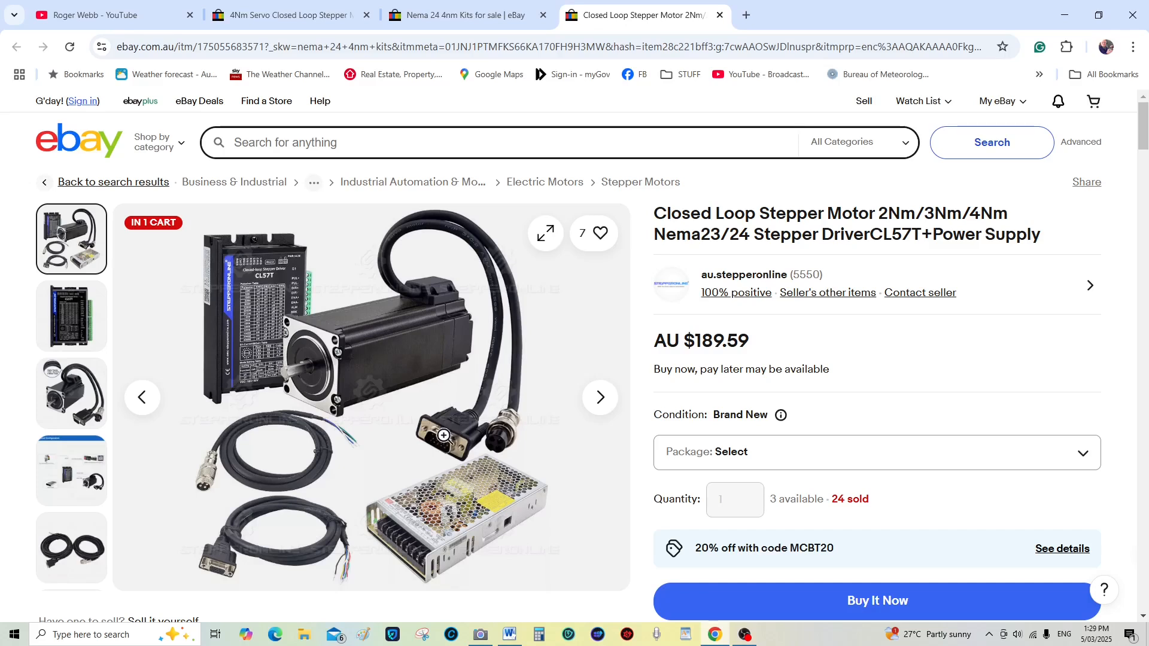
mouse_move(501, 455)
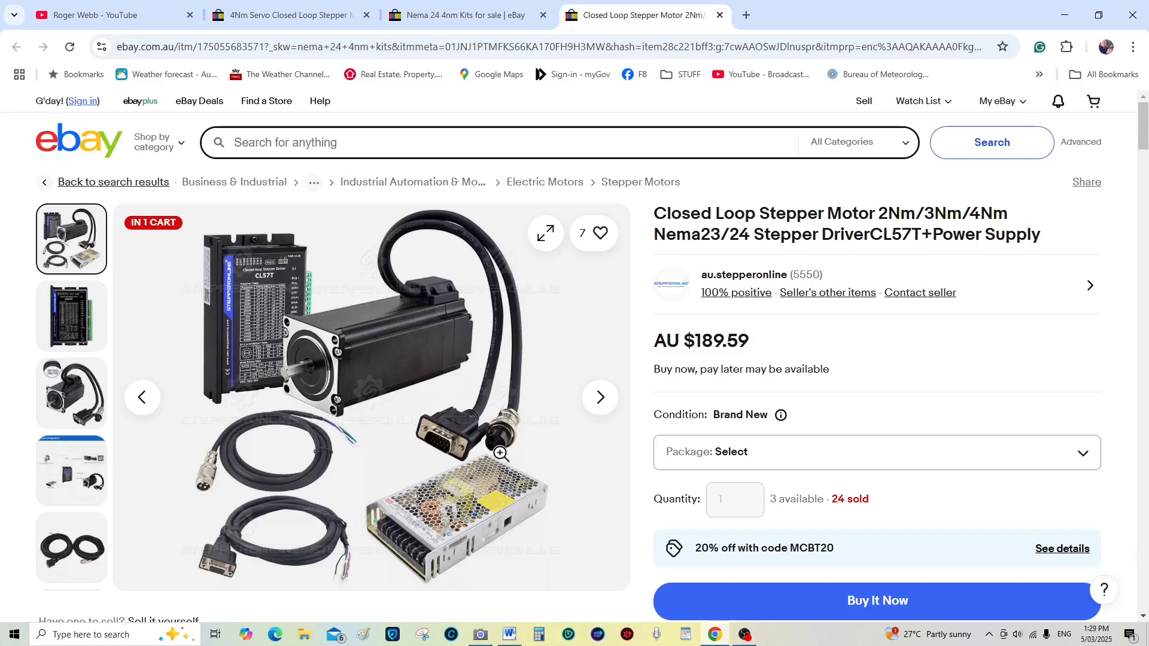
mouse_move(496, 445)
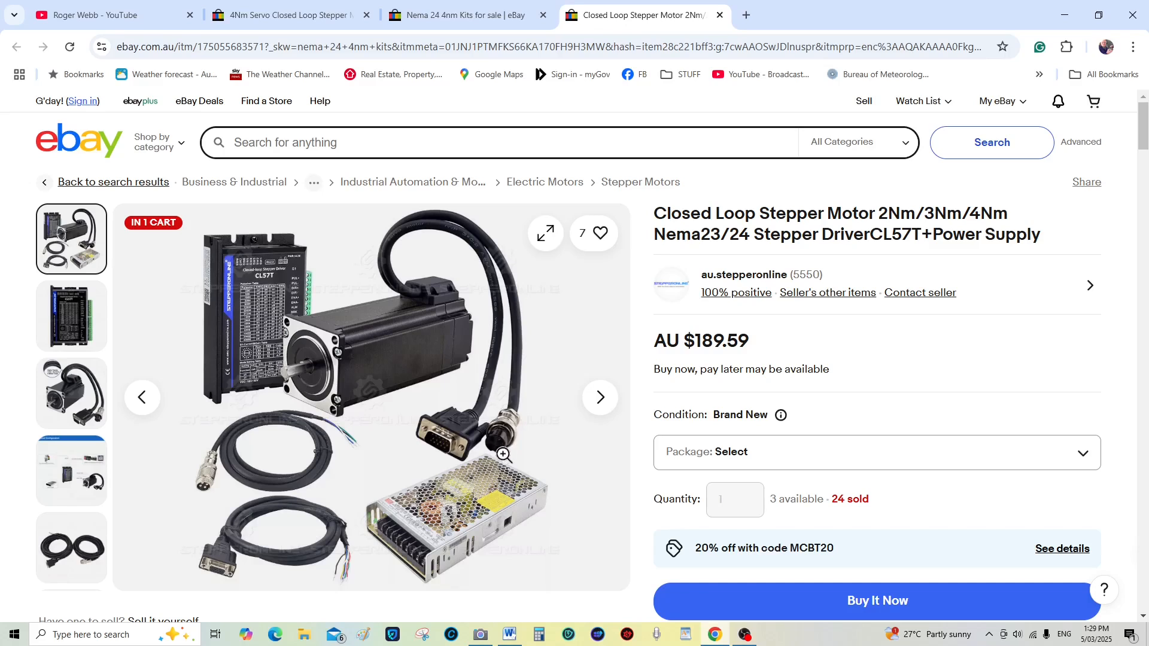
mouse_move(485, 462)
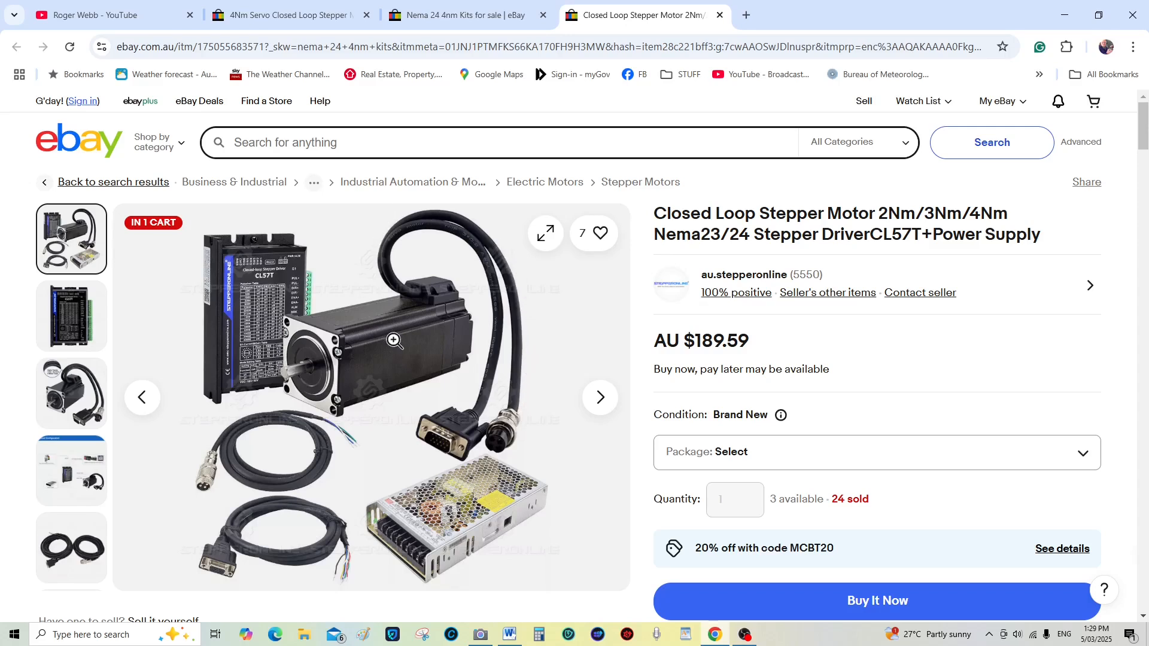
mouse_move(246, 462)
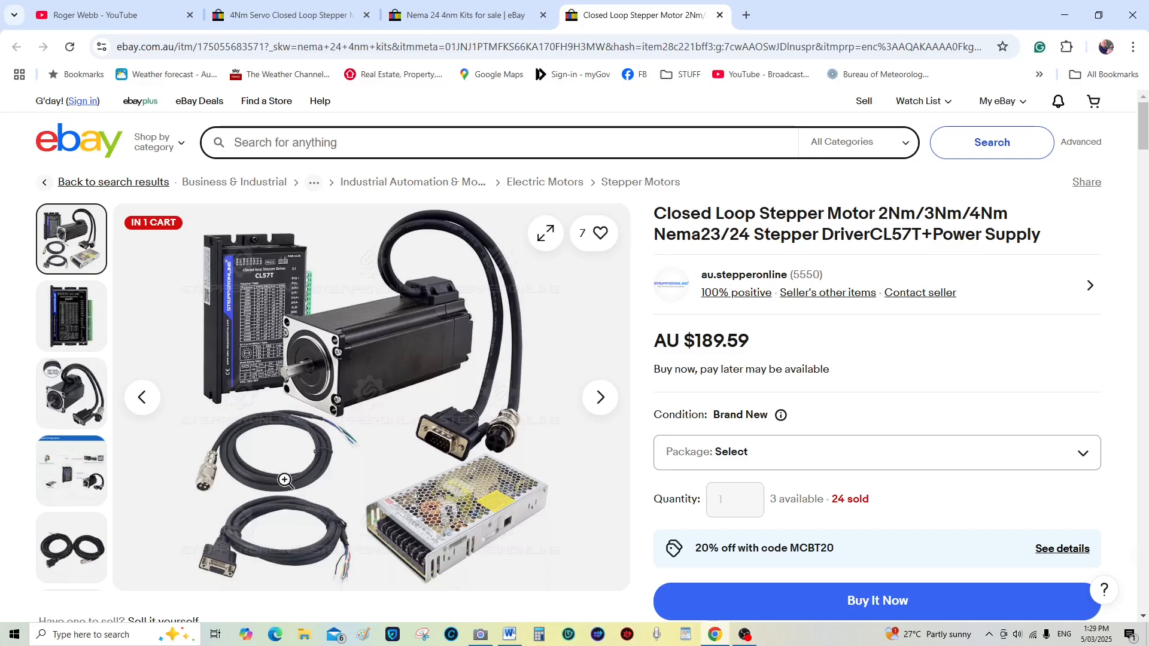
Step: Scroll through the 4Nm Nema 24 kit contents and motor specifications in the item description
scroll(down, 3)
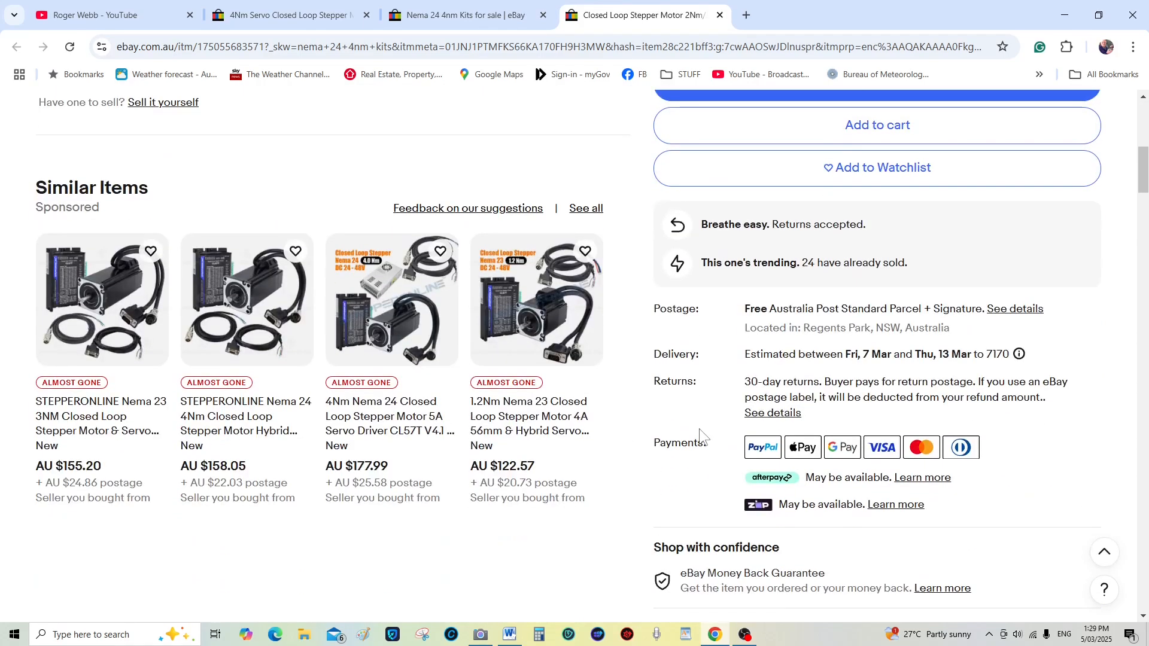
scroll(down, 3)
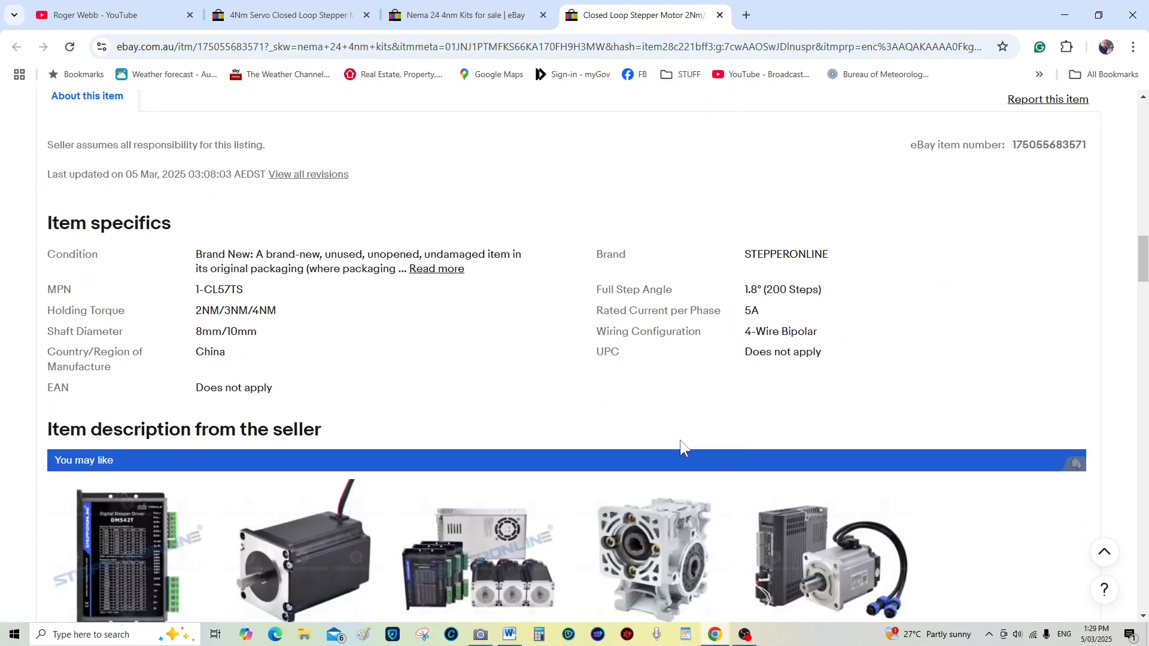
mouse_move(277, 361)
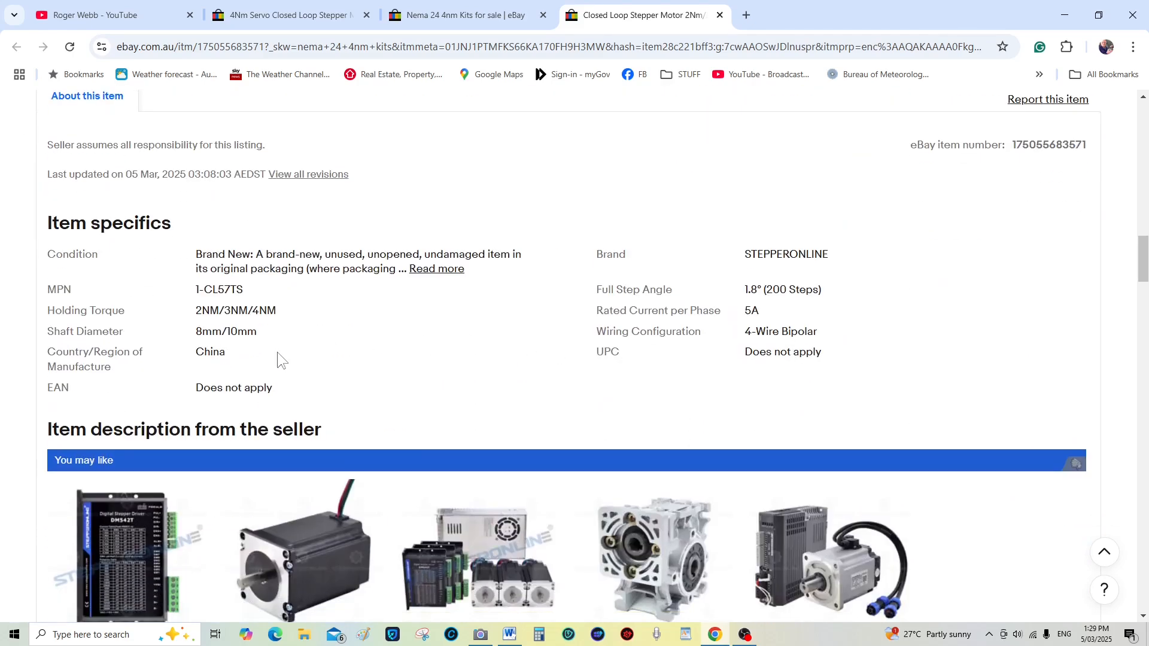
mouse_move(479, 413)
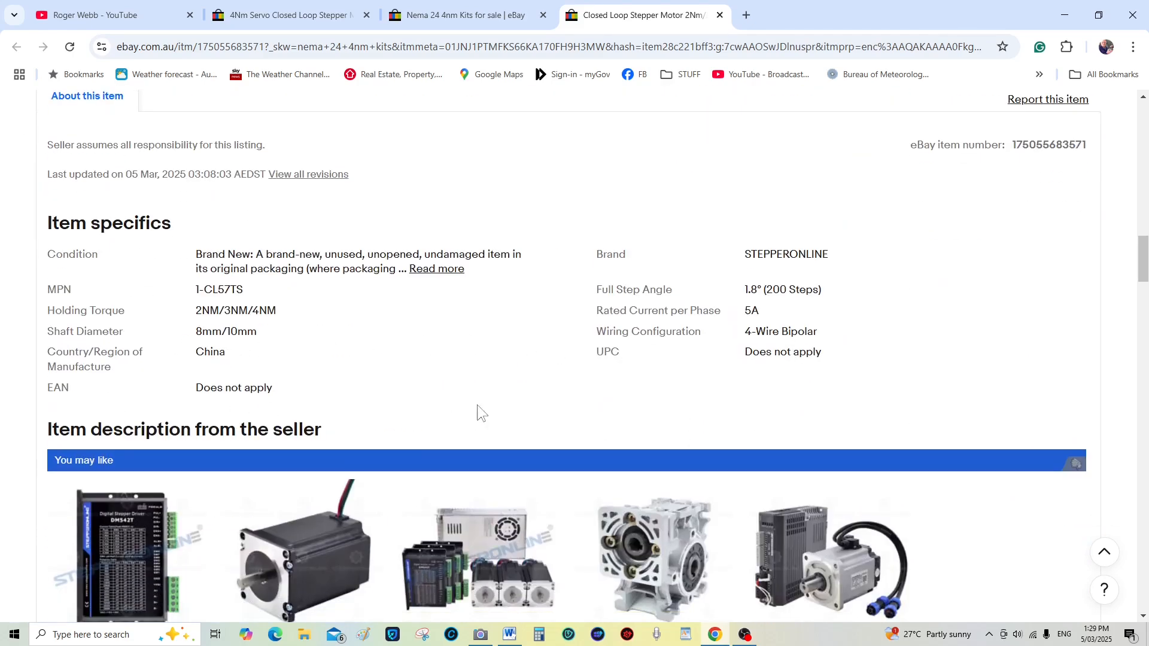
mouse_move(835, 359)
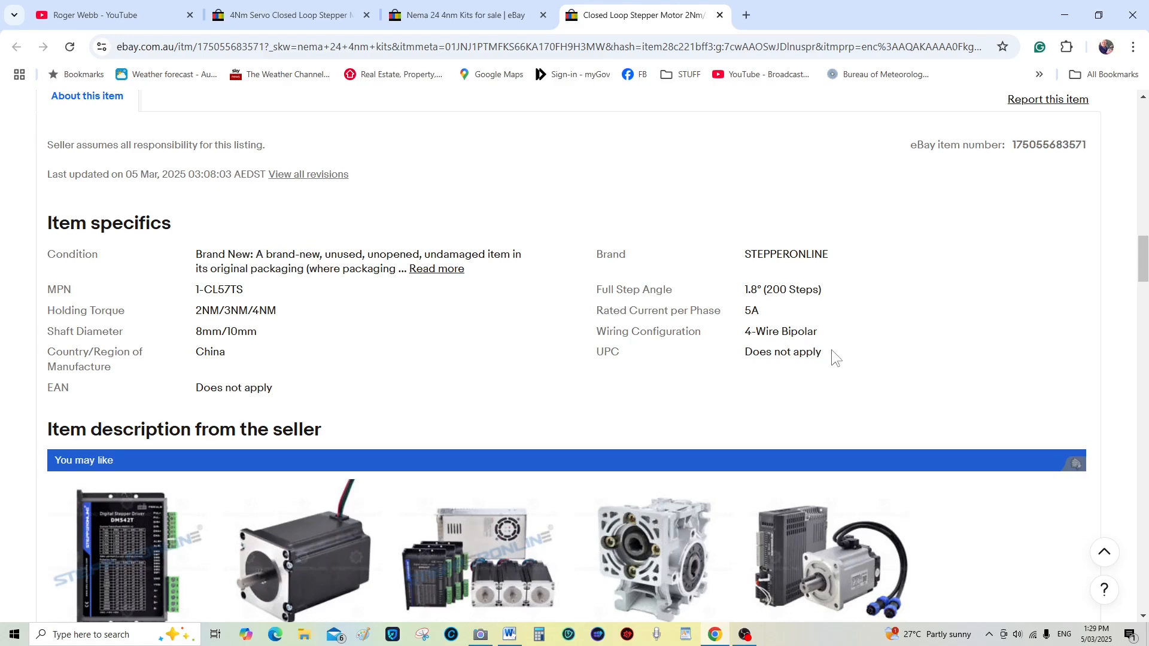
scroll(down, 3)
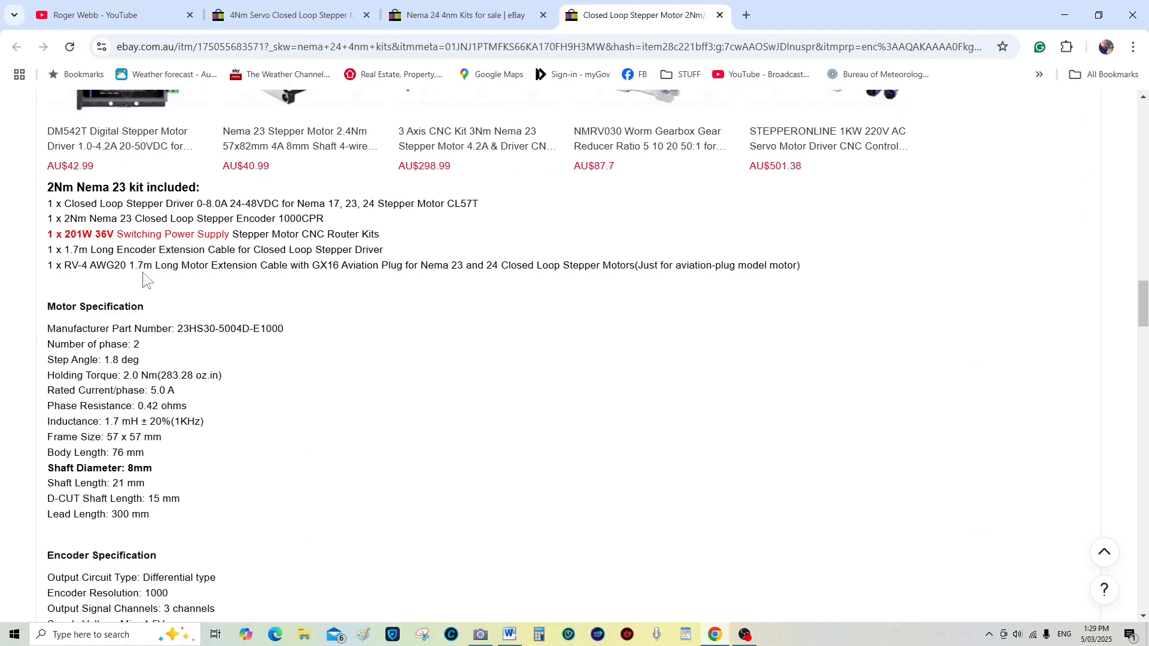
scroll(down, 3)
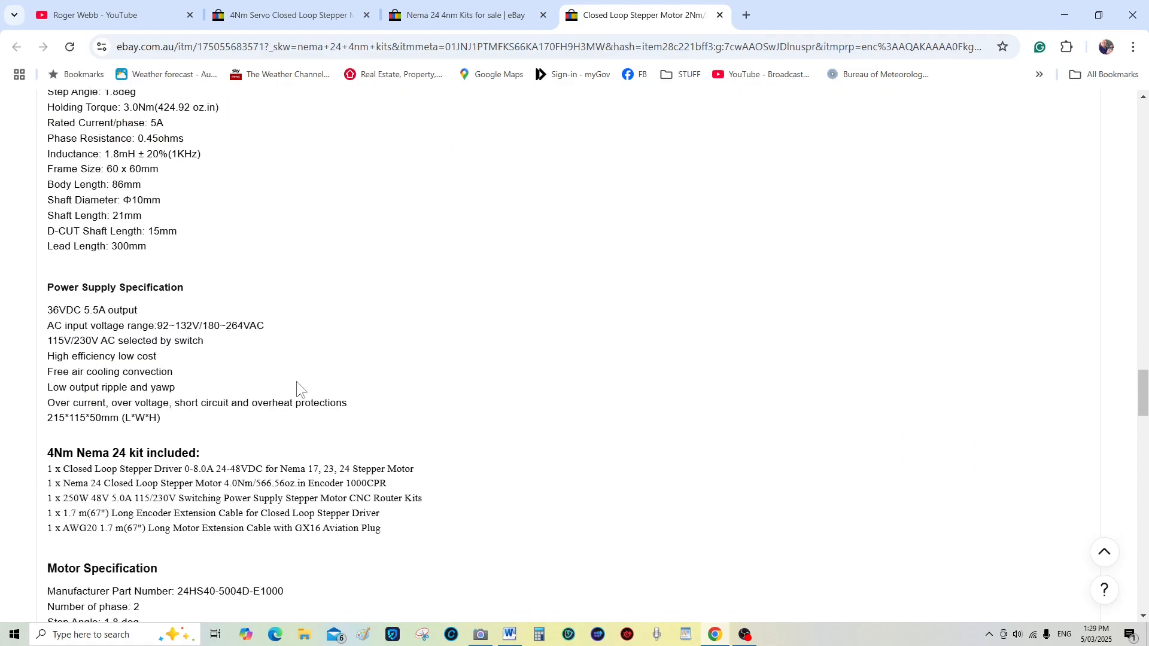
scroll(down, 3)
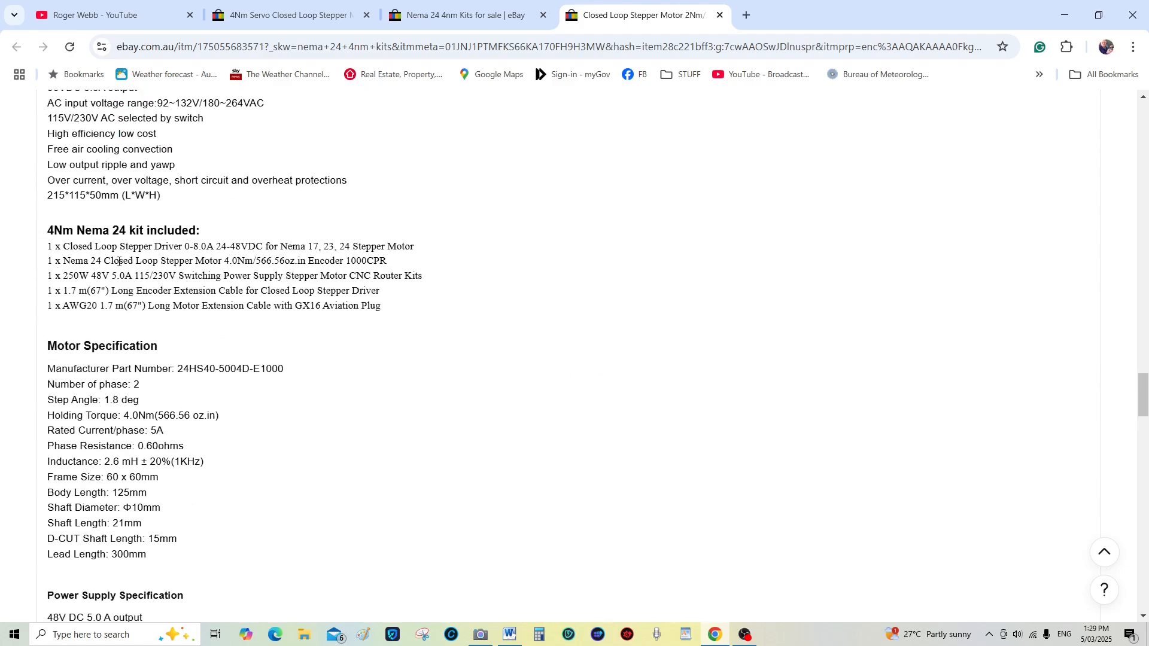
mouse_move(190, 261)
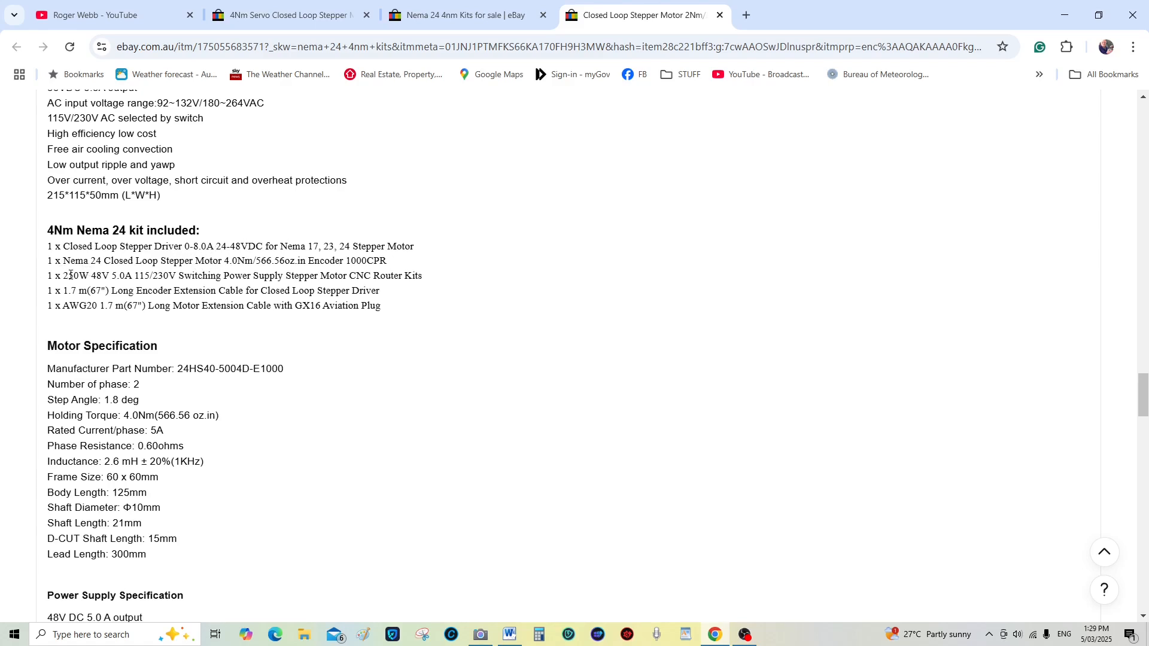
mouse_move(79, 273)
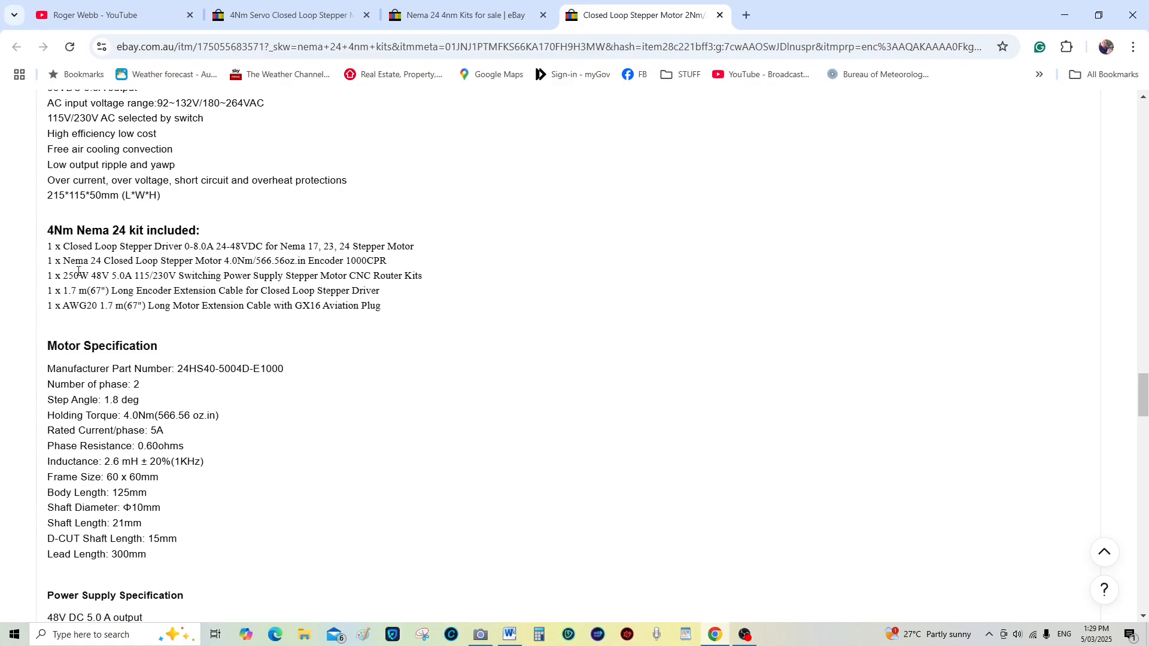
mouse_move(107, 324)
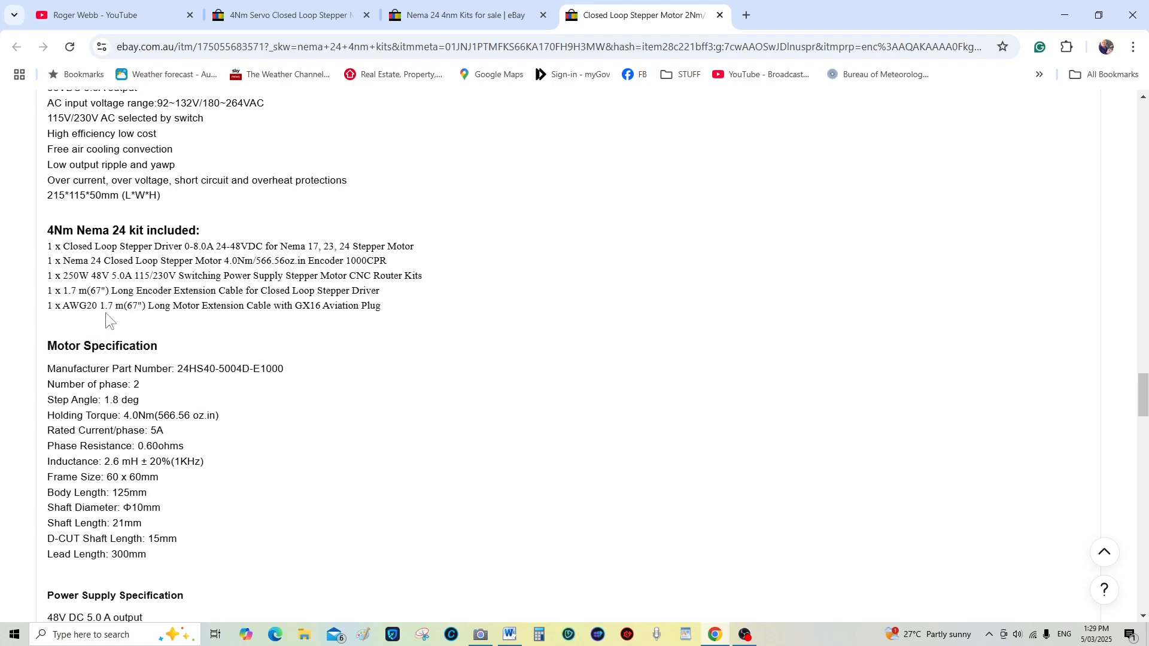
mouse_move(117, 323)
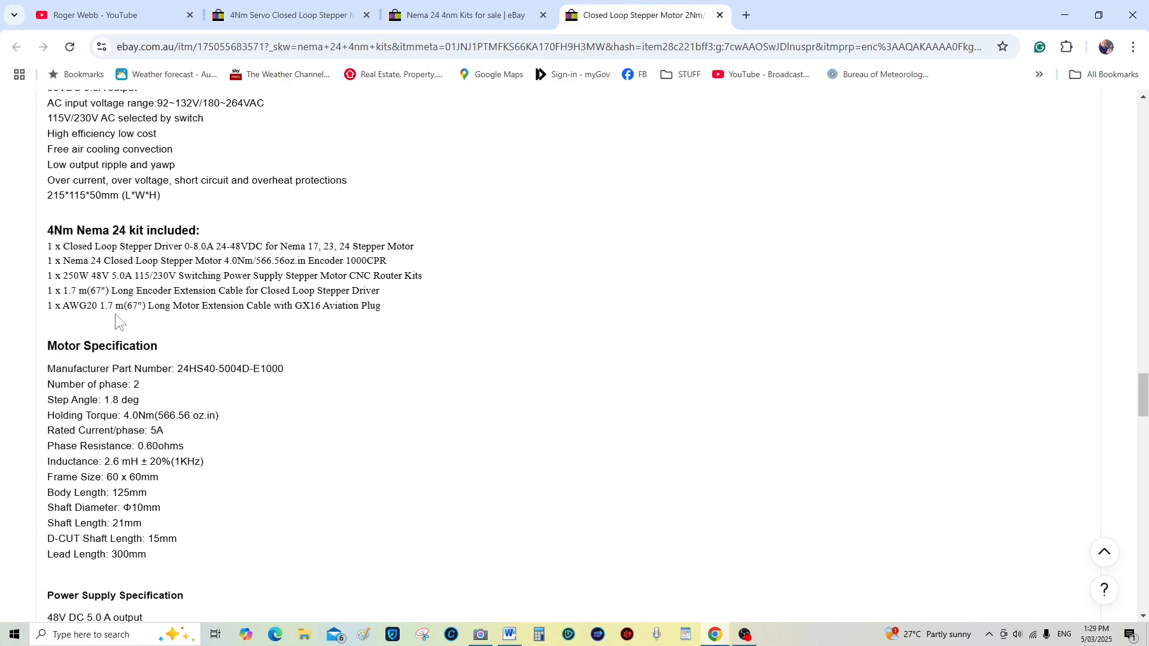
mouse_move(242, 328)
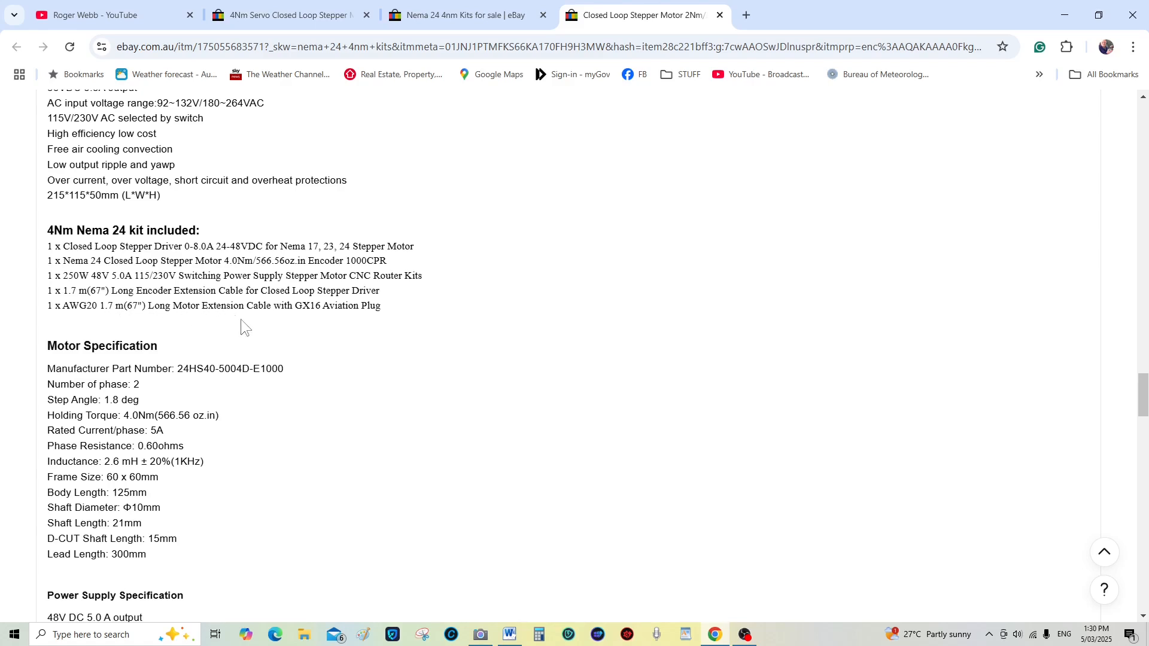
mouse_move(89, 312)
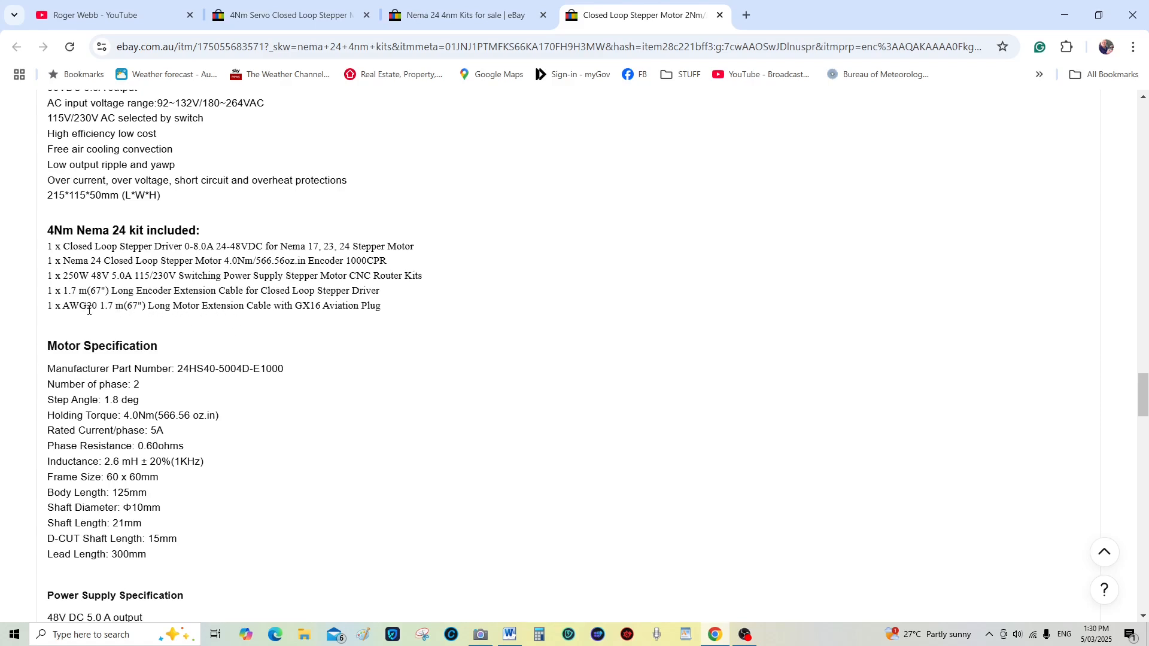
mouse_move(126, 322)
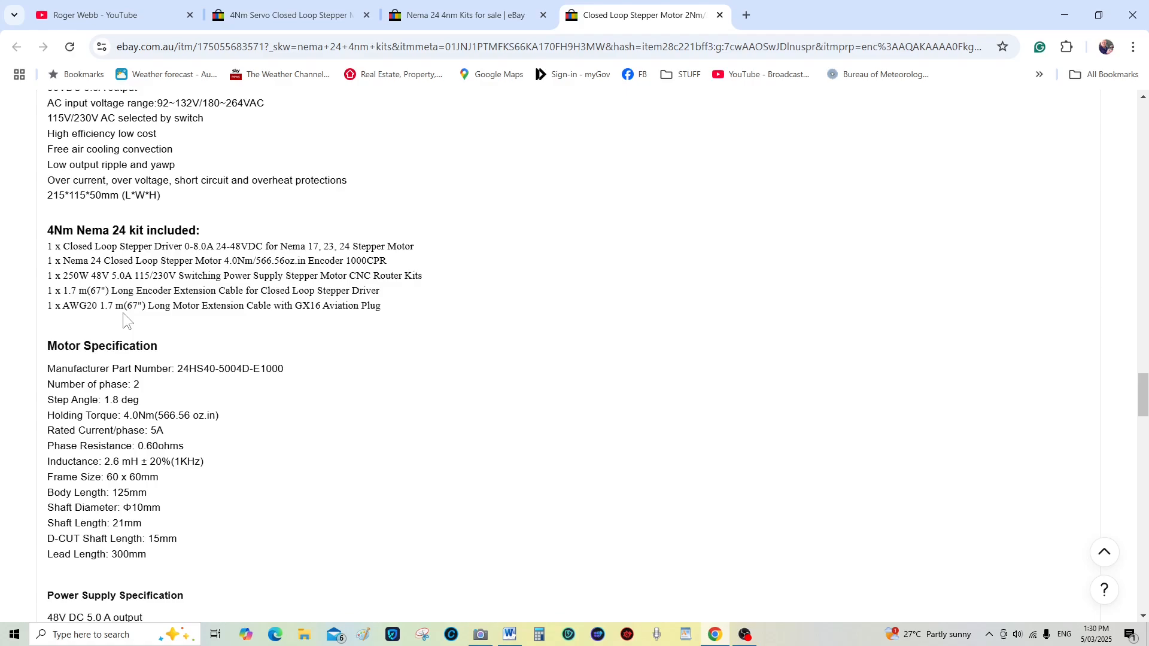
mouse_move(137, 325)
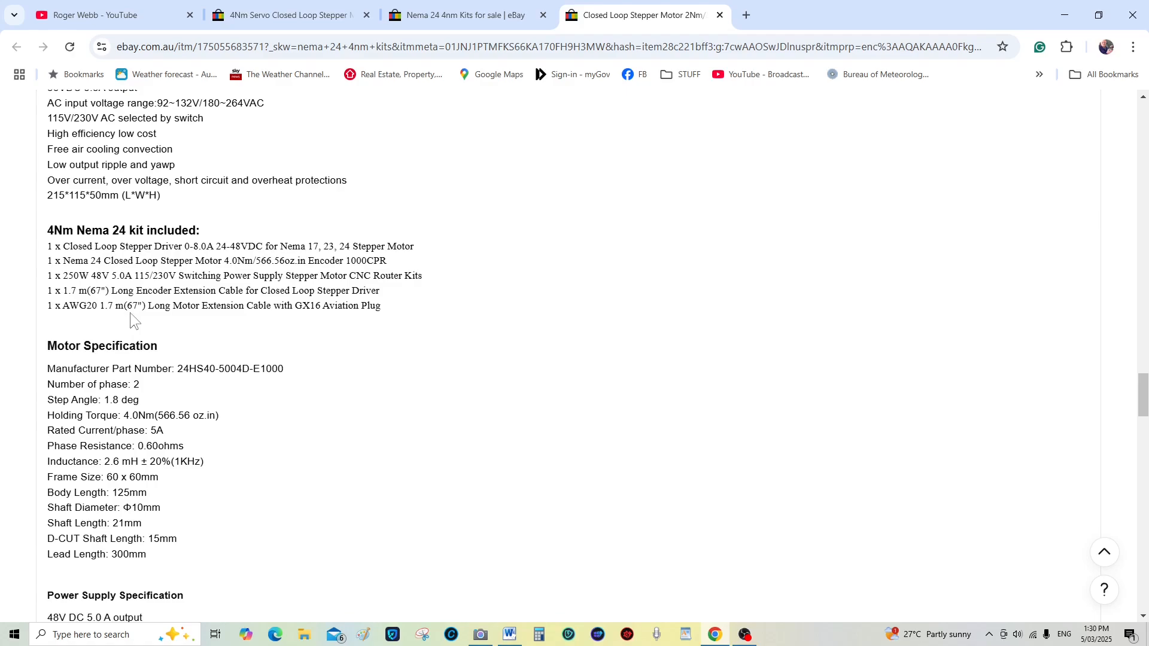
scroll(down, 3)
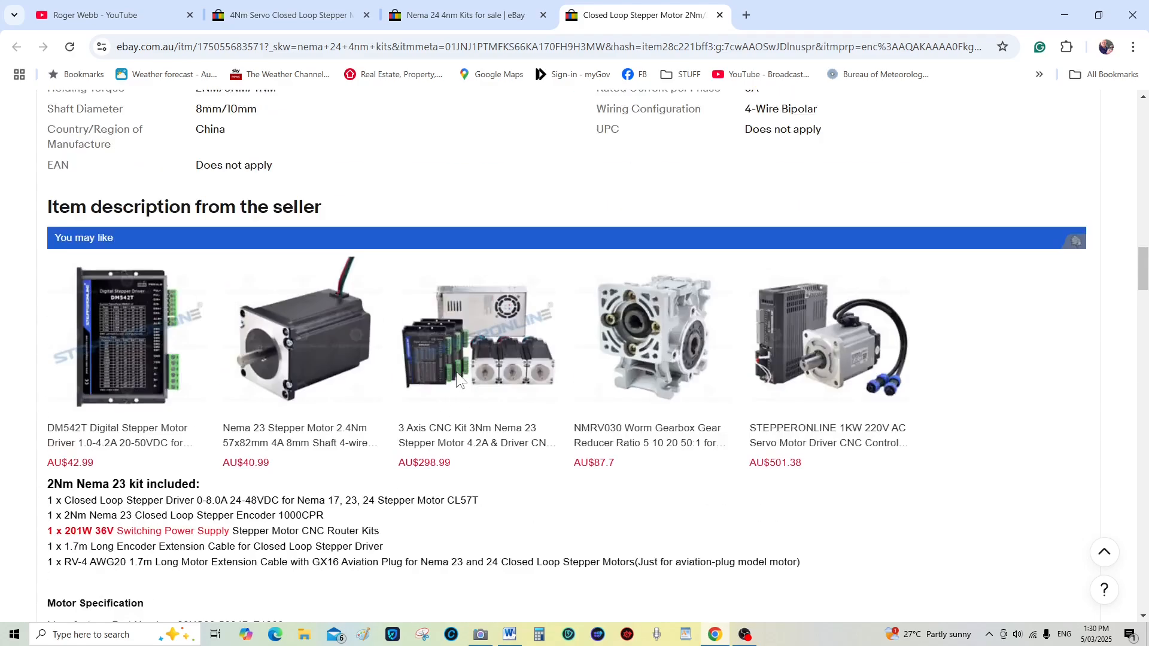
scroll(down, 3)
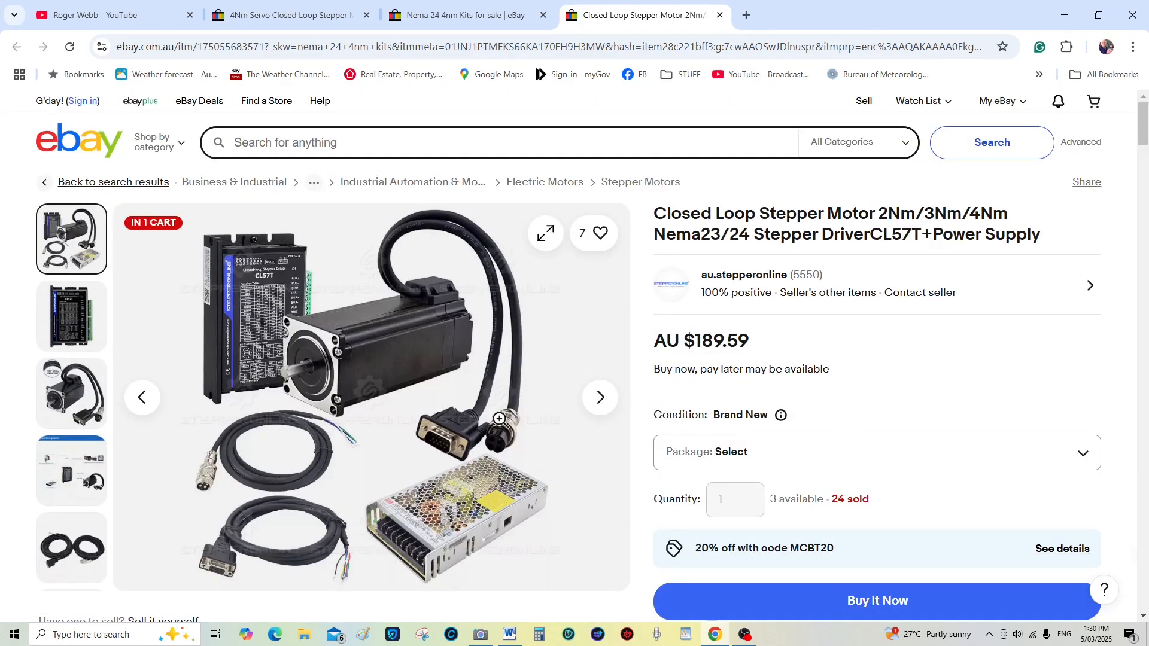
scroll(down, 3)
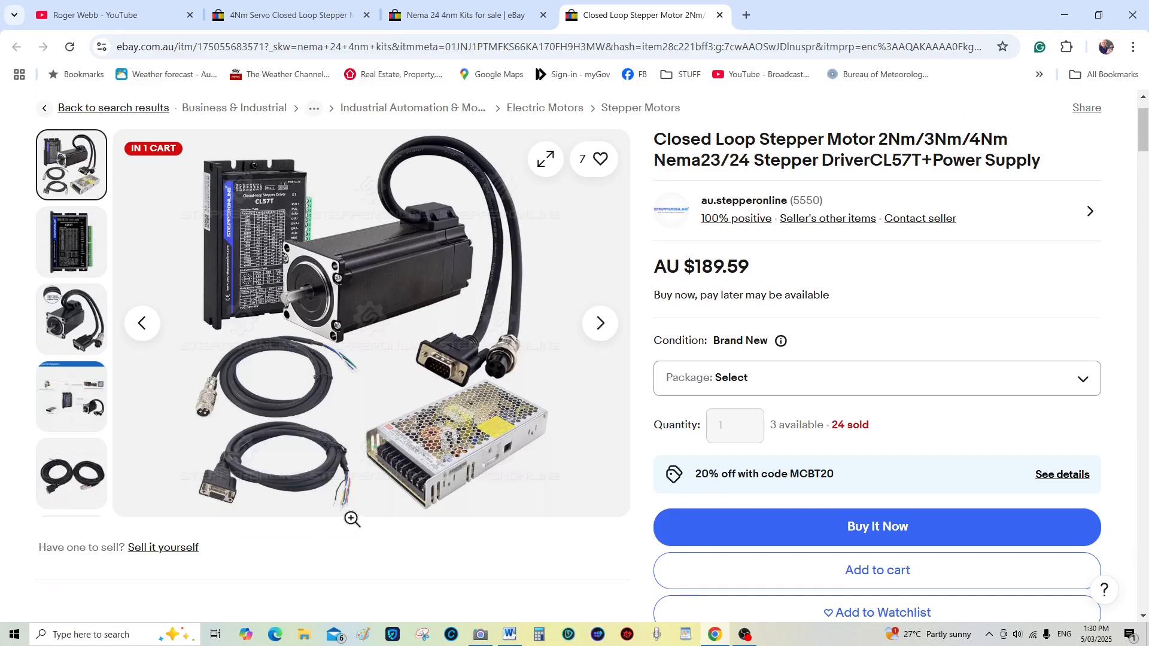
mouse_move(345, 512)
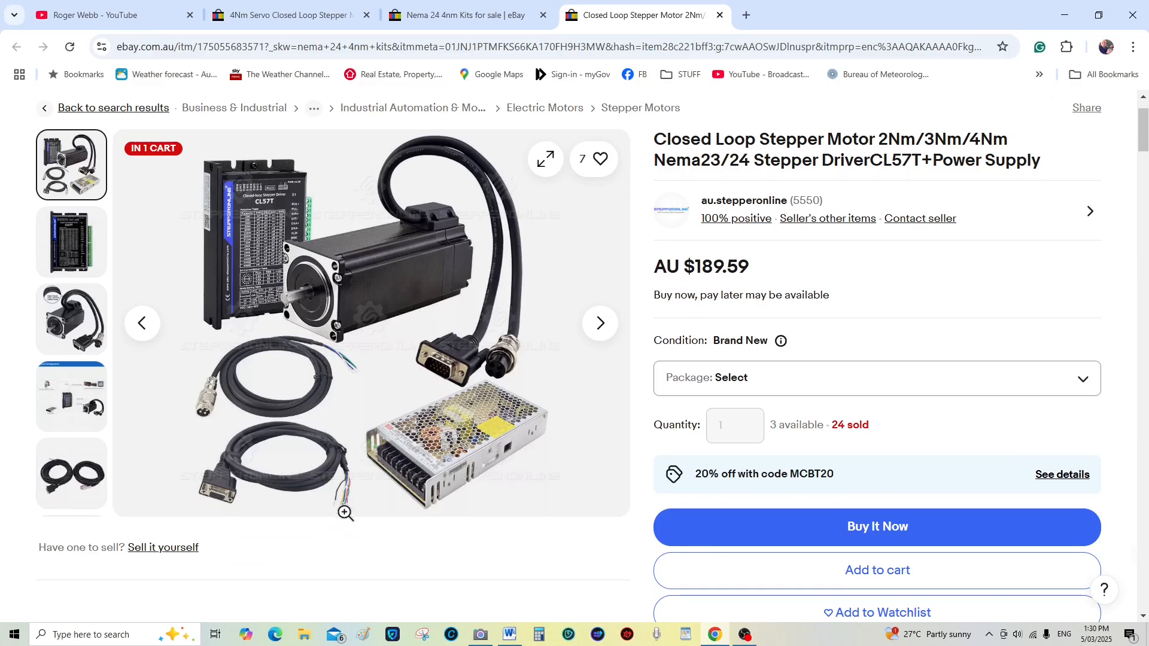
mouse_move(358, 510)
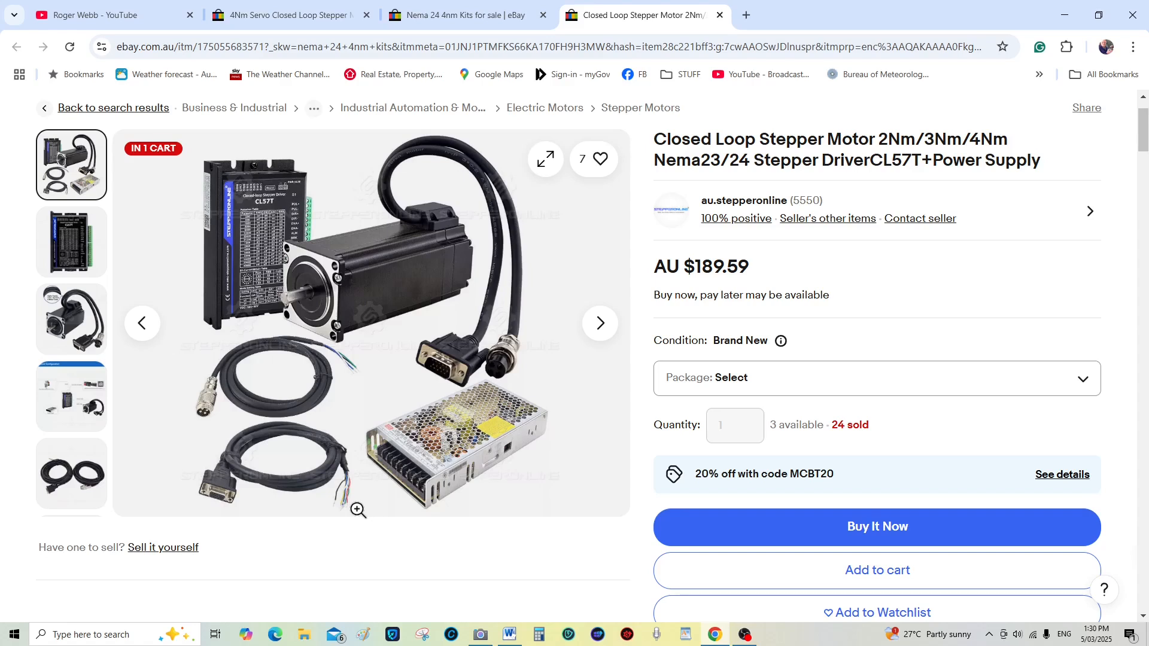
mouse_move(364, 517)
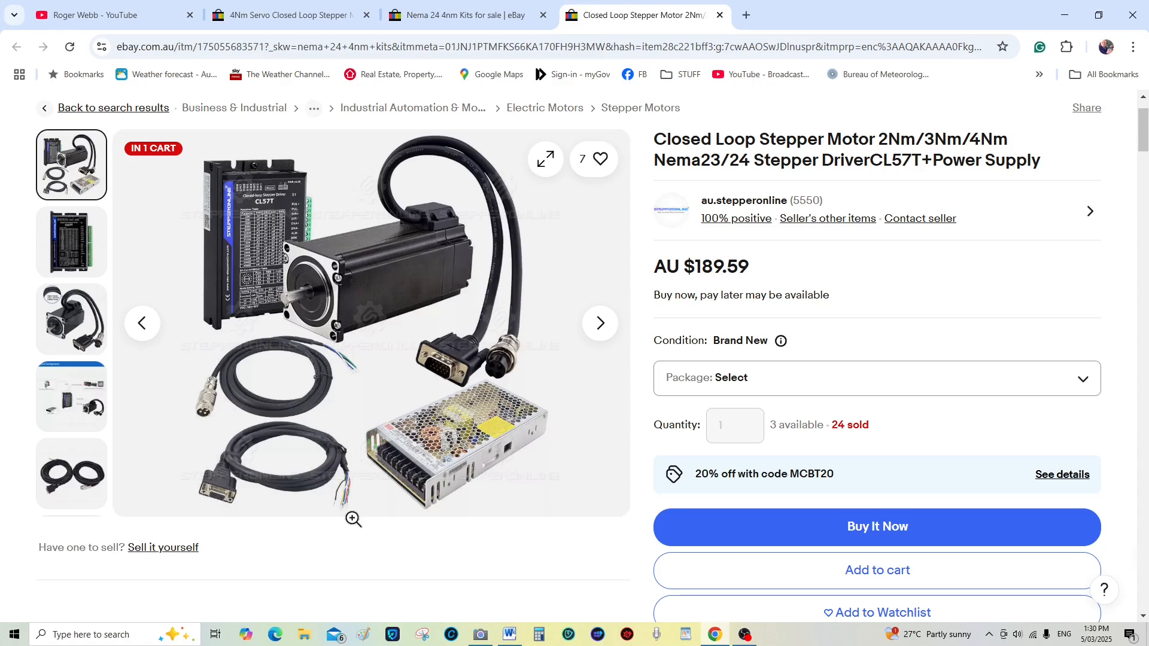
mouse_move(345, 515)
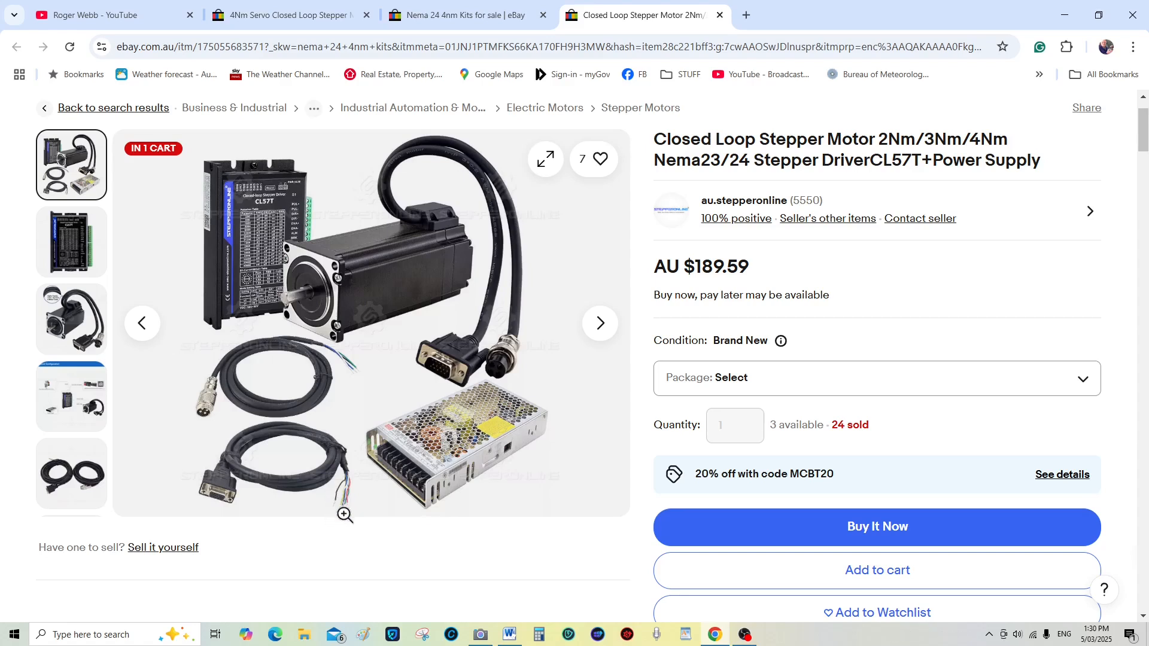
mouse_move(342, 522)
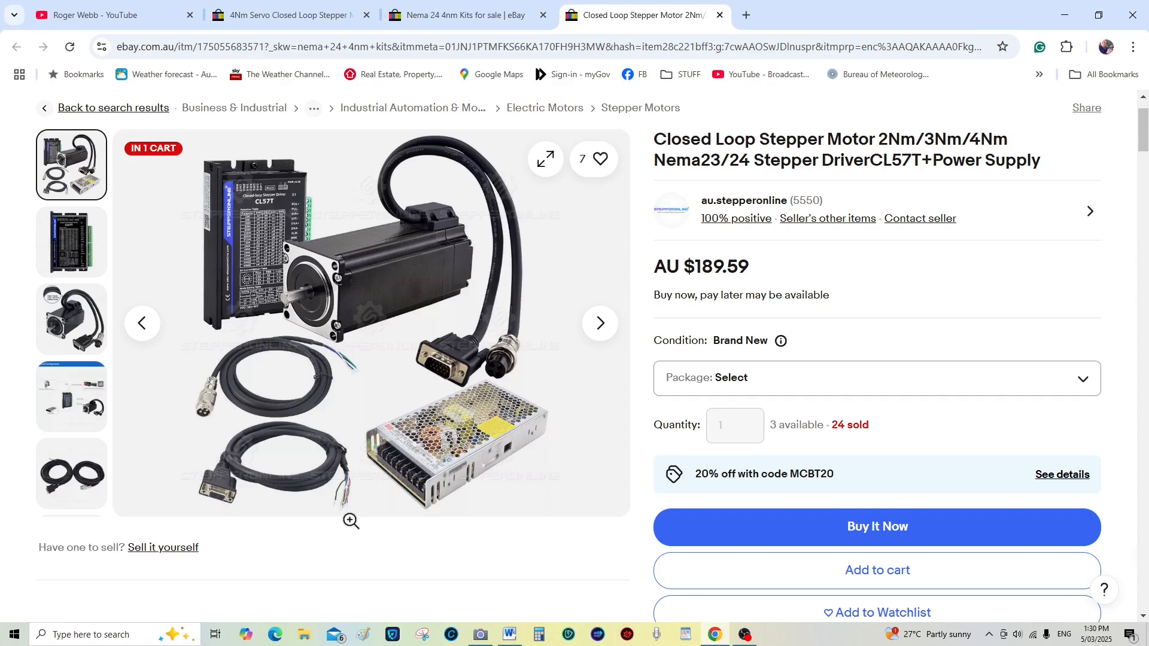
mouse_move(307, 488)
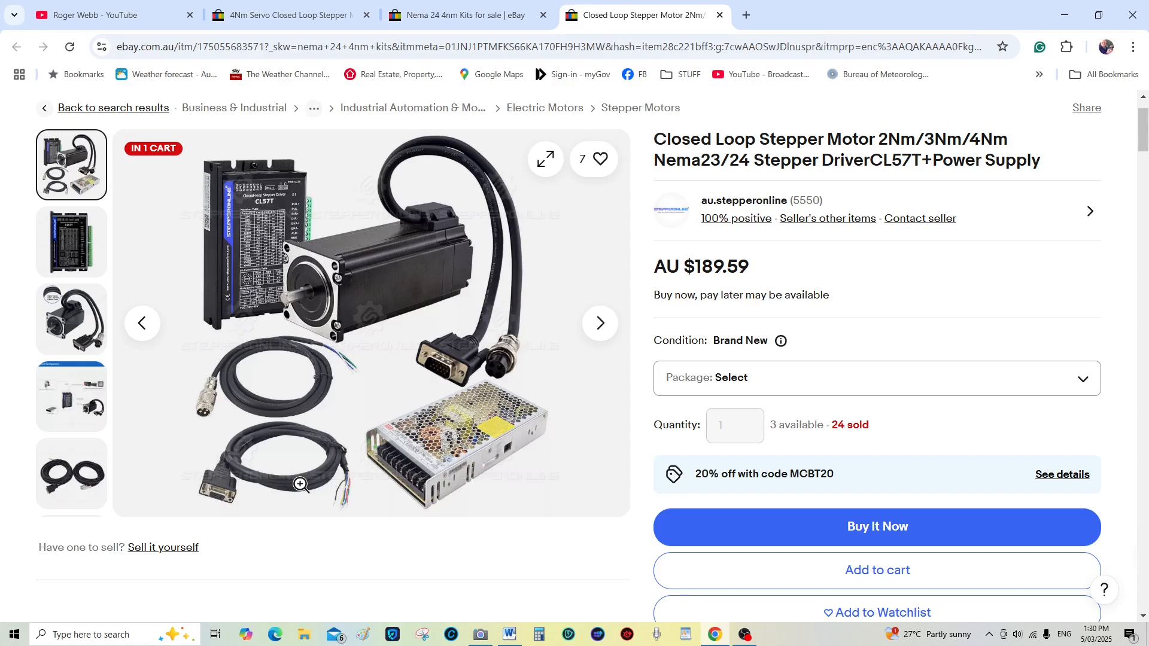
mouse_move(354, 517)
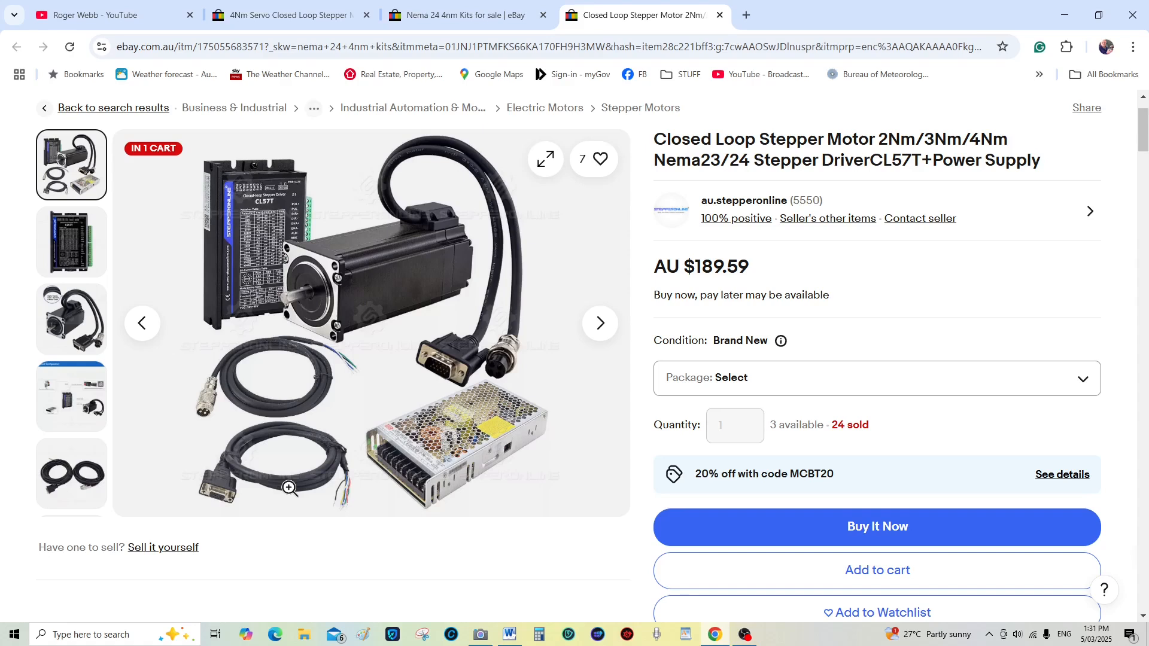
mouse_move(333, 517)
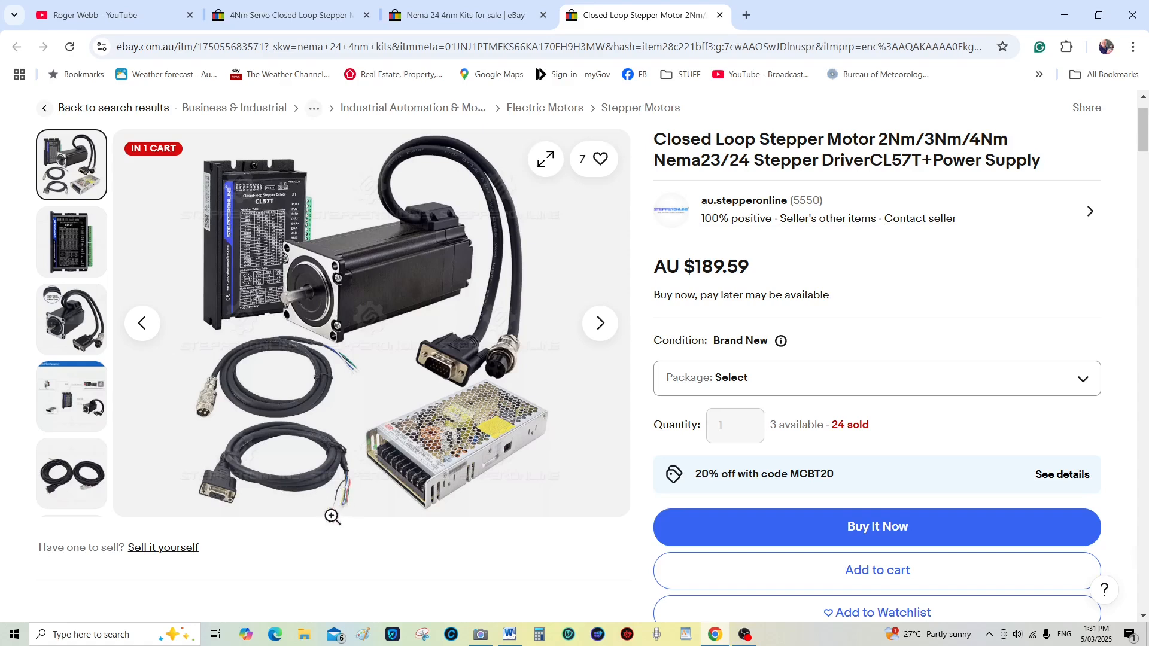
mouse_move(341, 512)
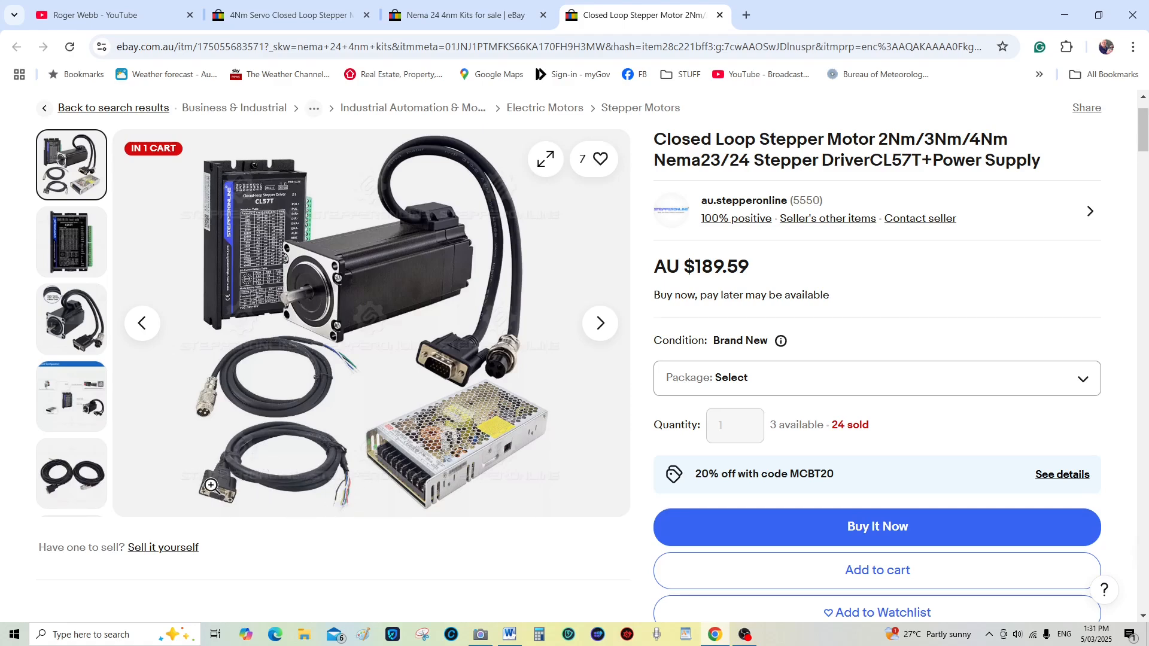
mouse_move(324, 440)
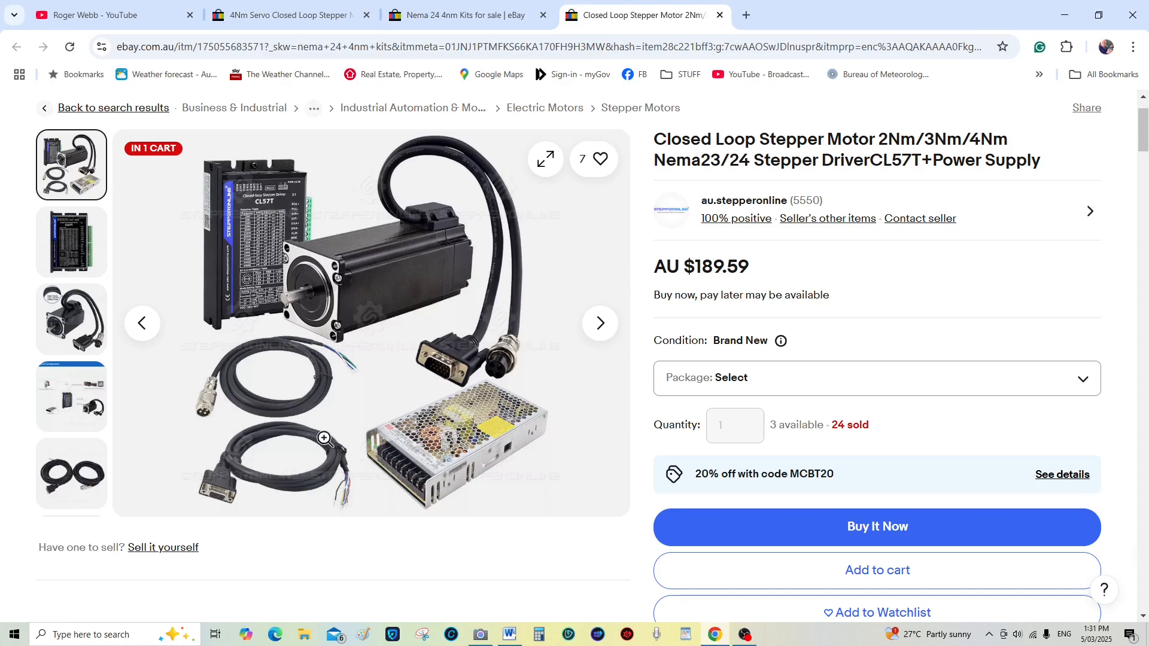
mouse_move(324, 488)
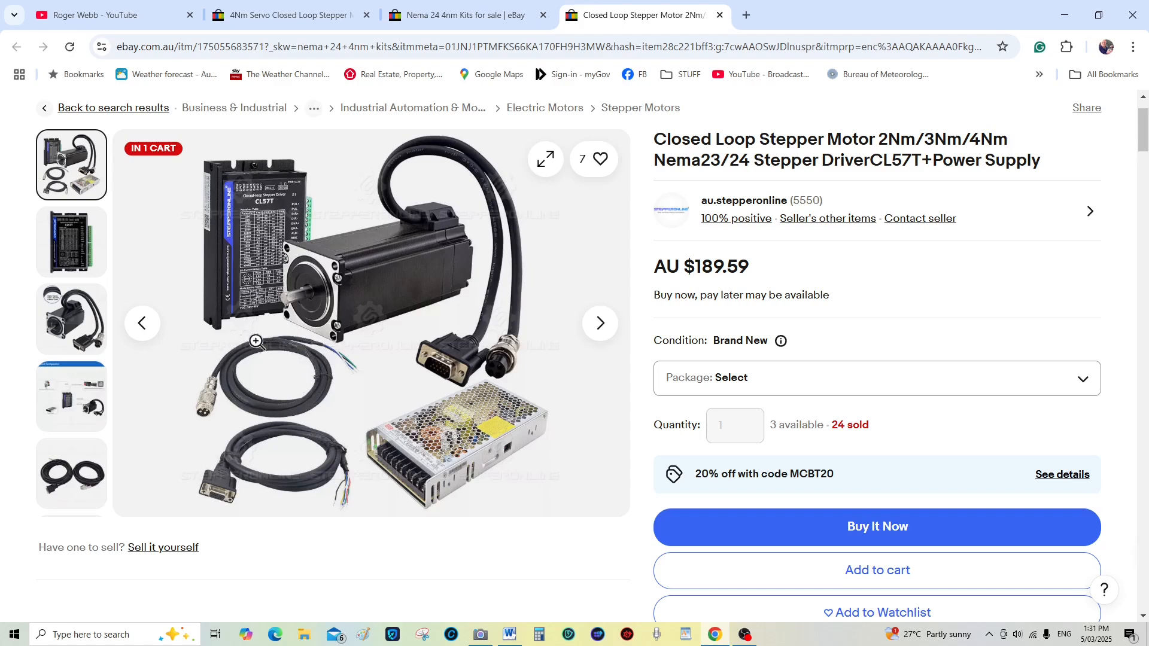
mouse_move(307, 347)
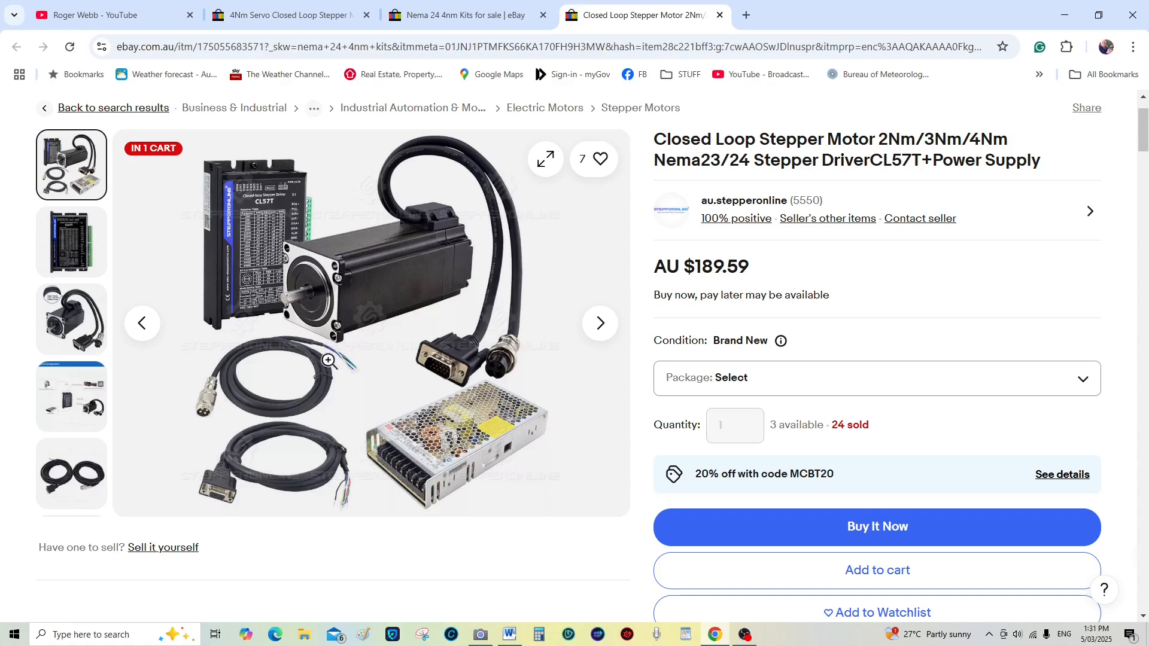
mouse_move(335, 373)
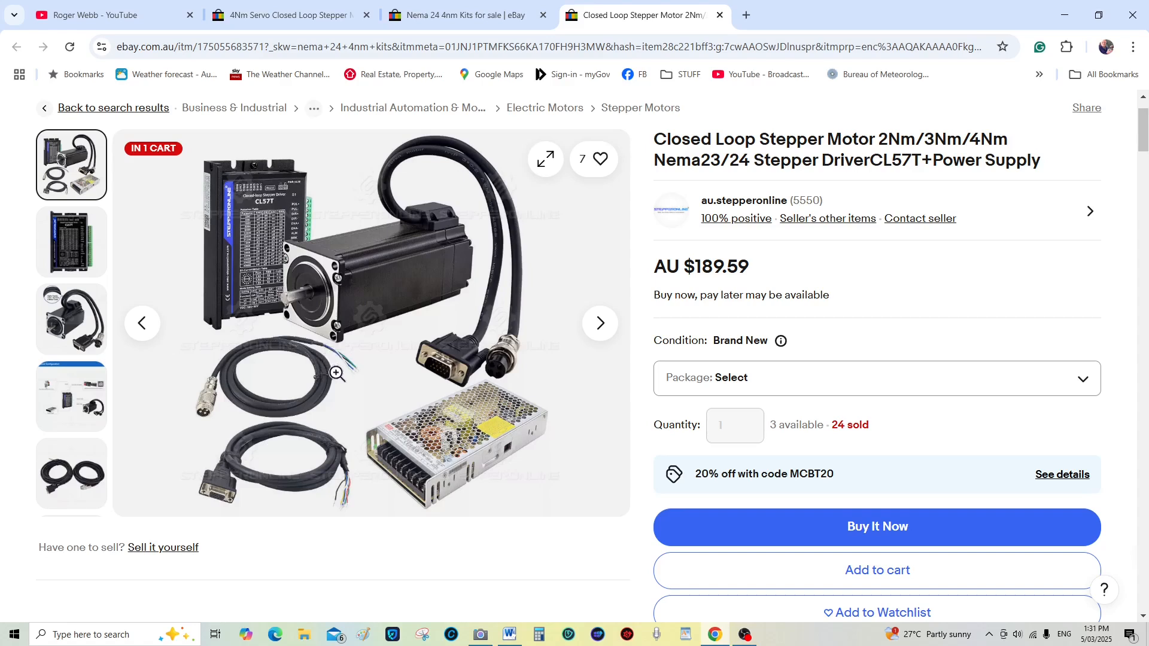
mouse_move(360, 376)
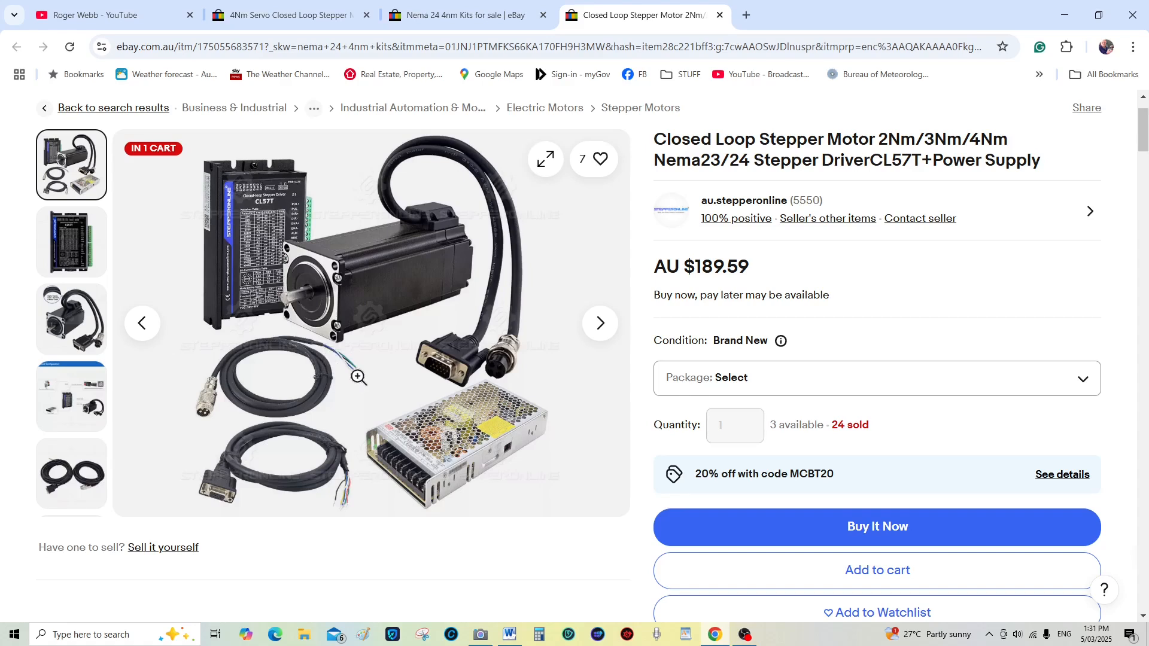
mouse_move(328, 374)
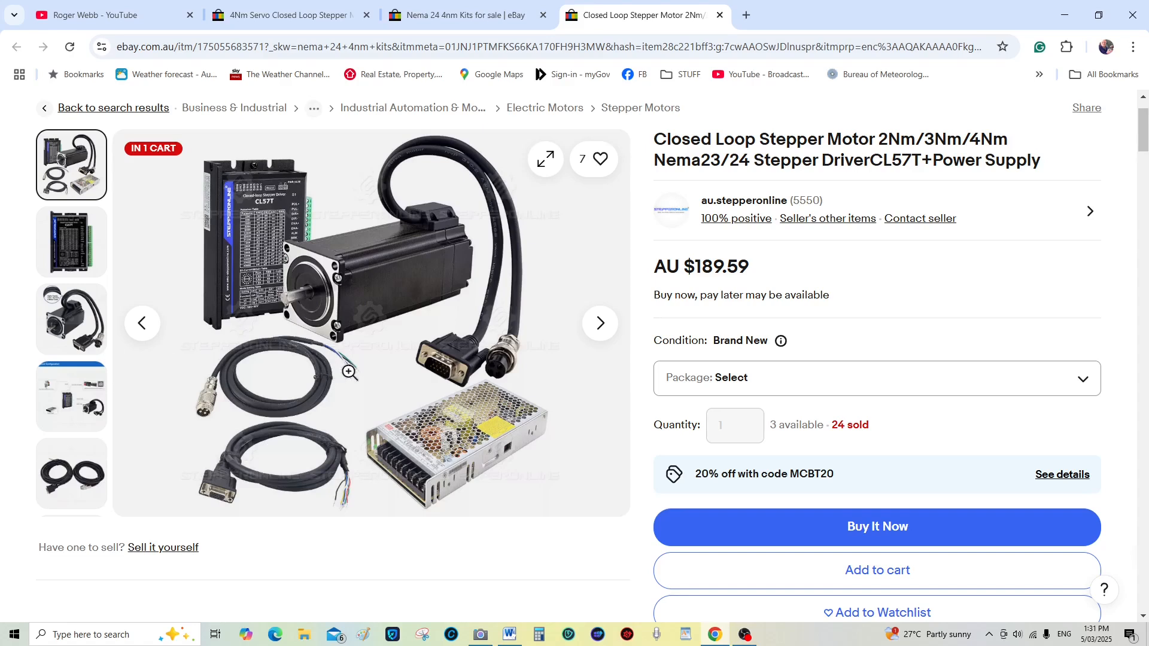
mouse_move(328, 384)
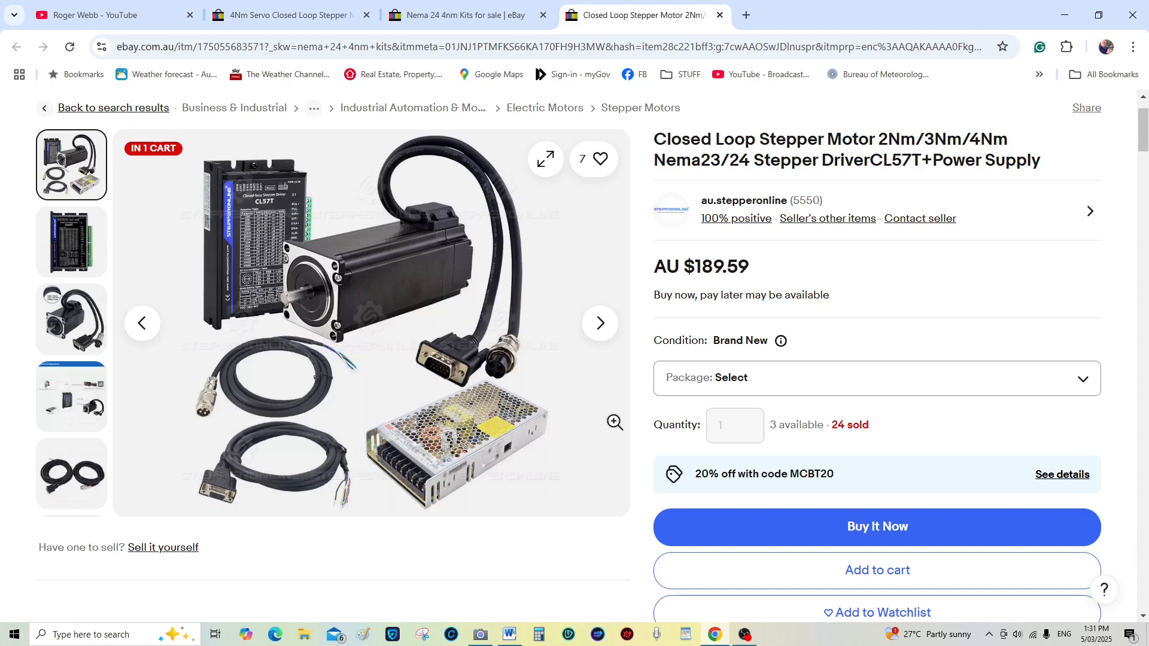
mouse_move(809, 444)
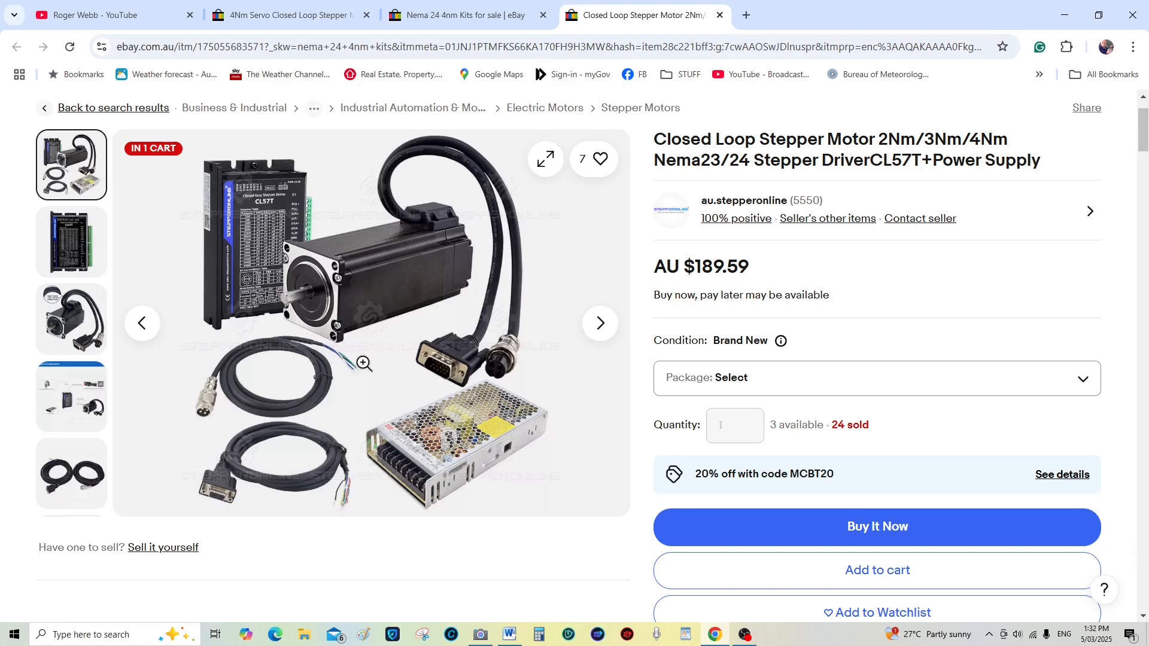
mouse_move(383, 288)
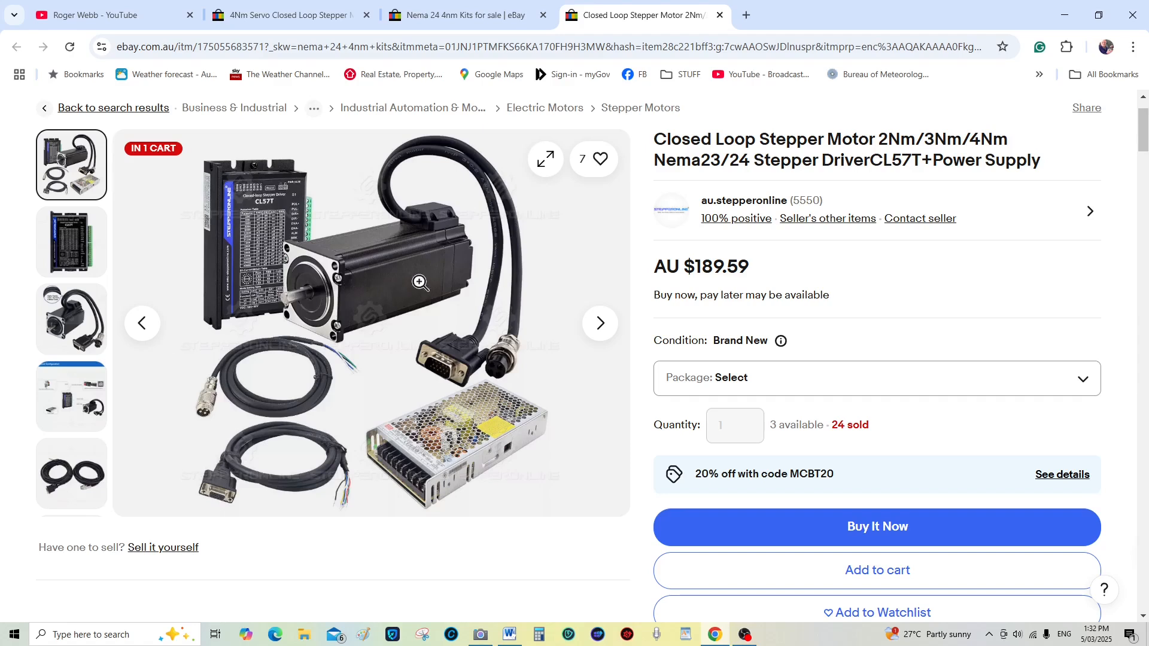
mouse_move(395, 262)
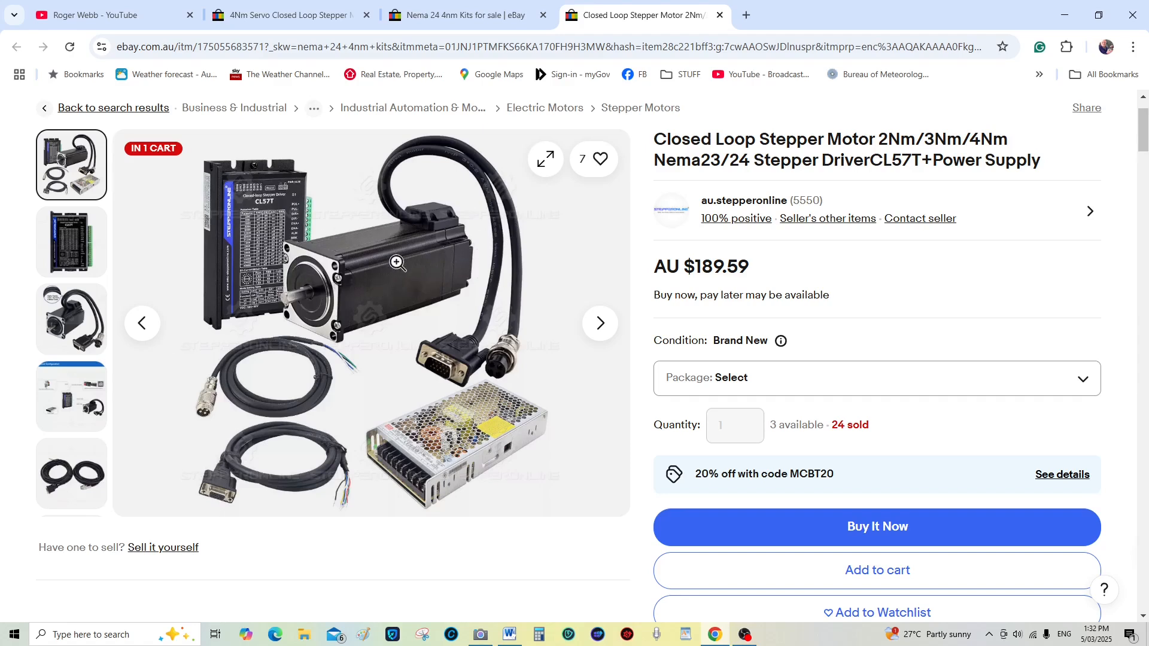
mouse_move(390, 310)
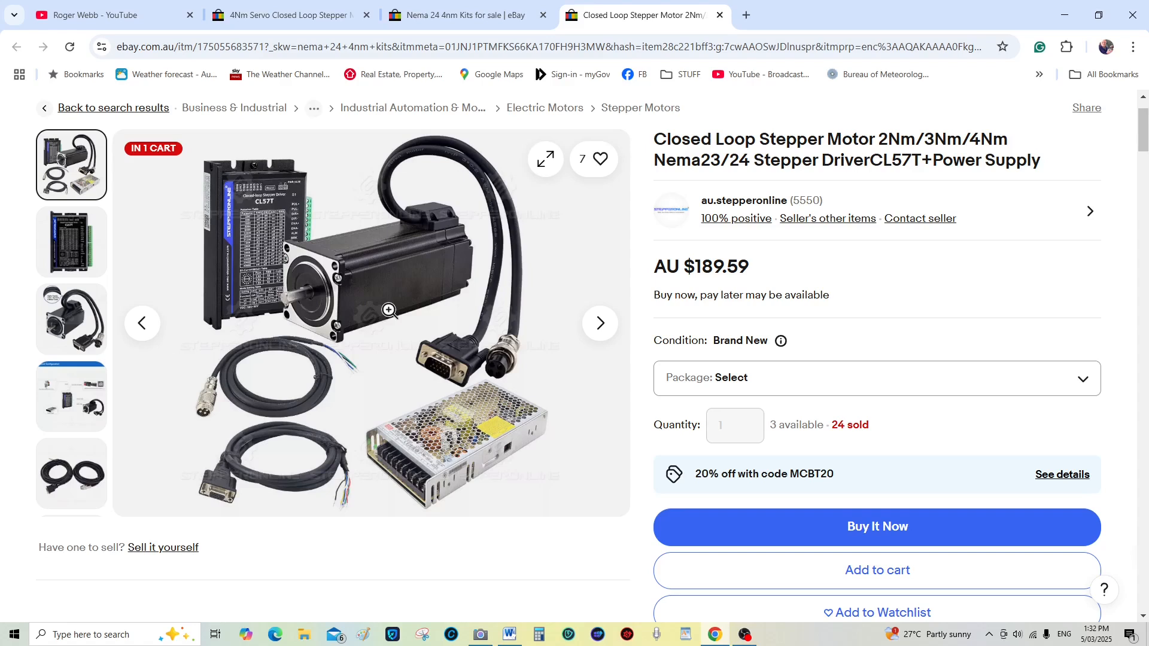
mouse_move(424, 273)
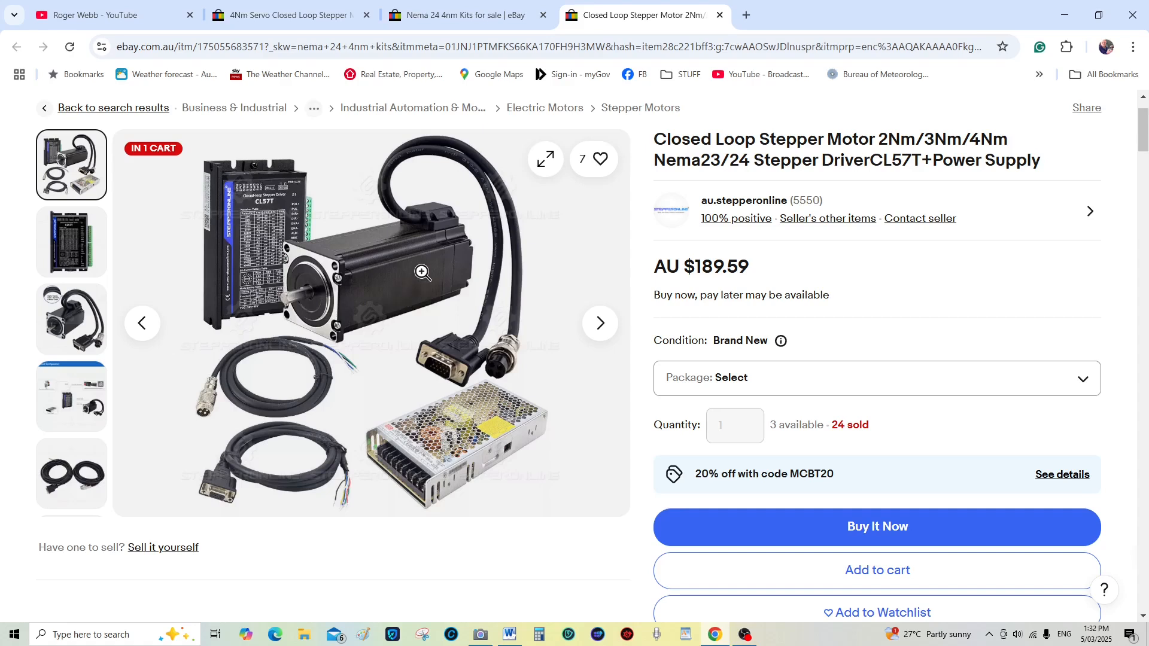
mouse_move(372, 296)
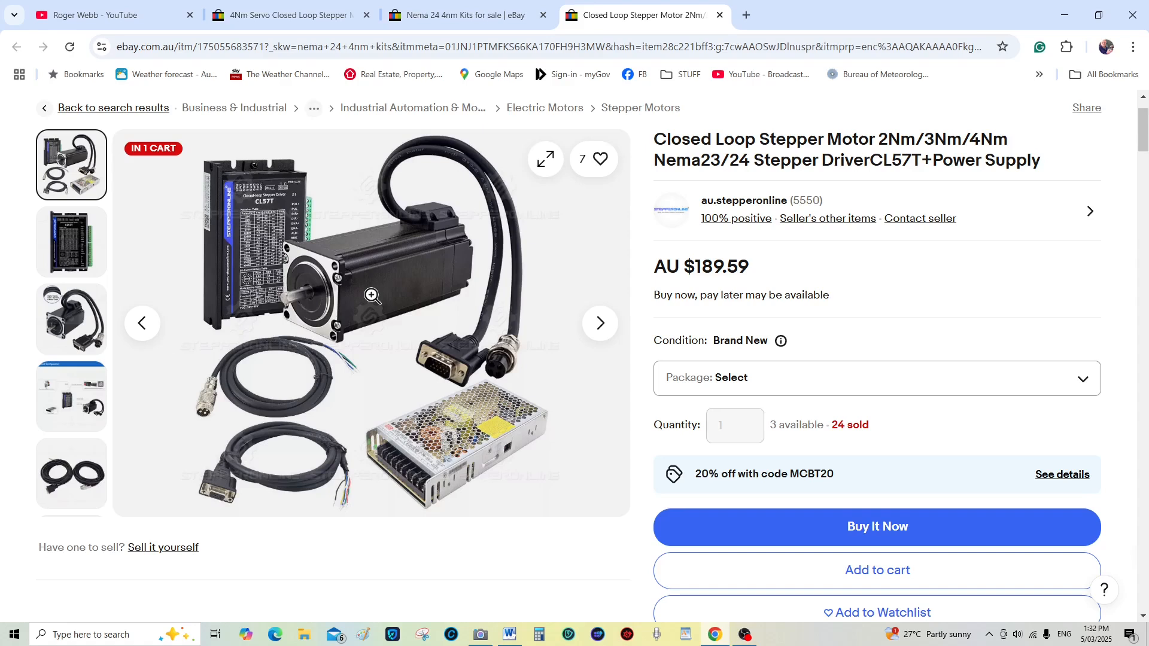
mouse_move(376, 288)
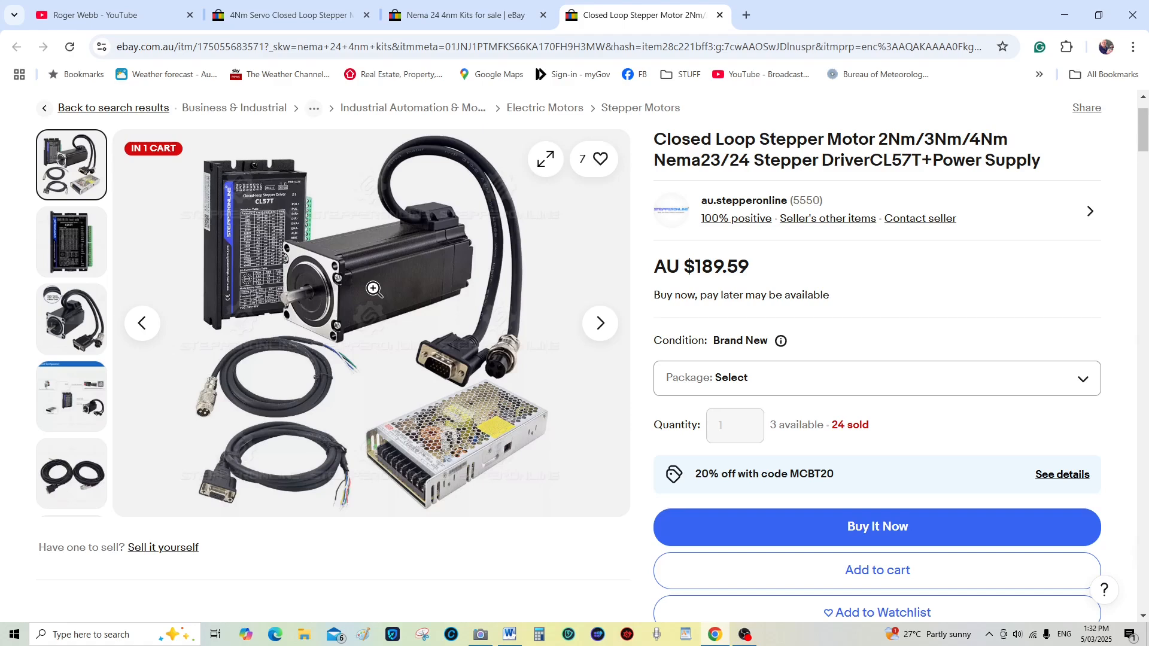
mouse_move(341, 278)
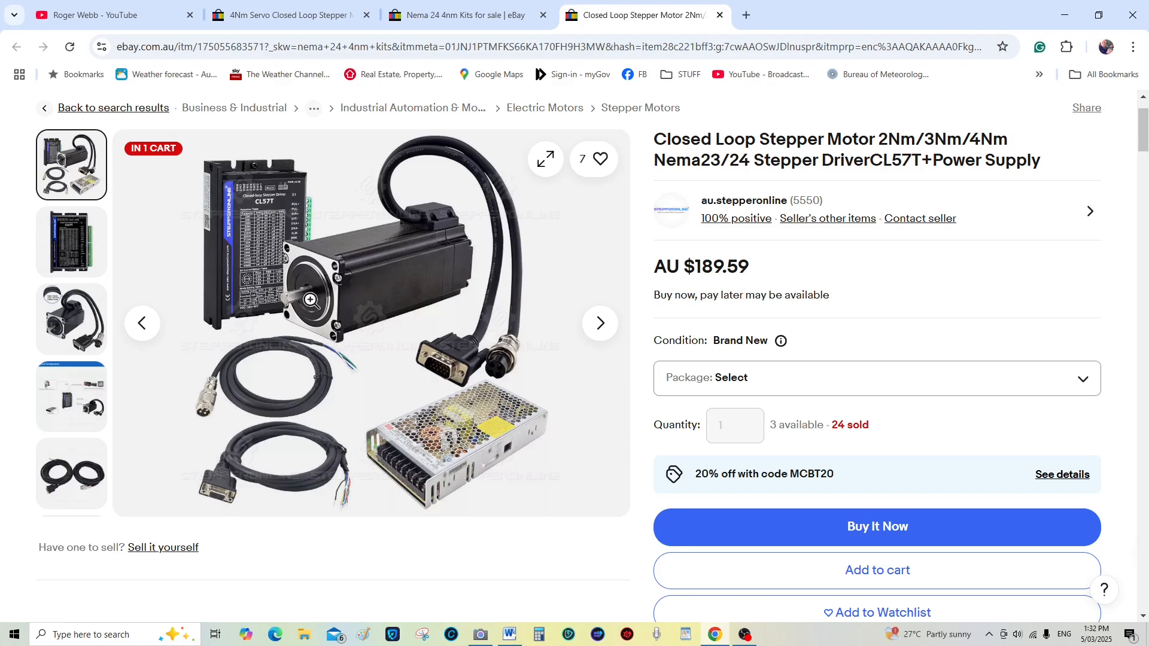
mouse_move(422, 288)
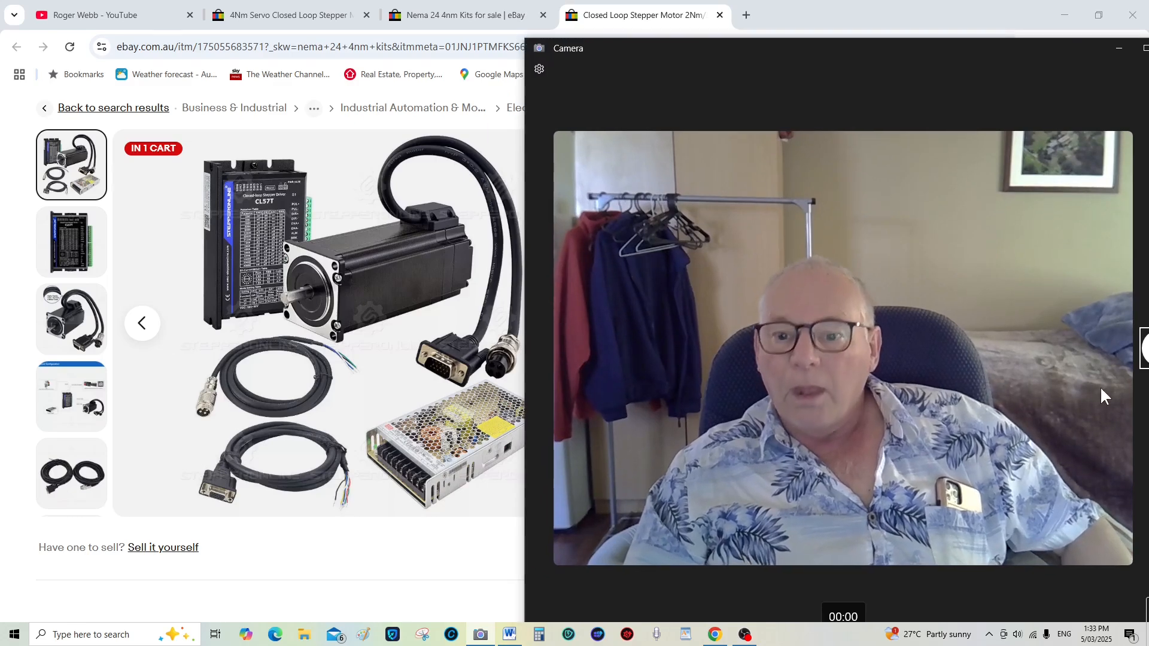
mouse_move(1083, 386)
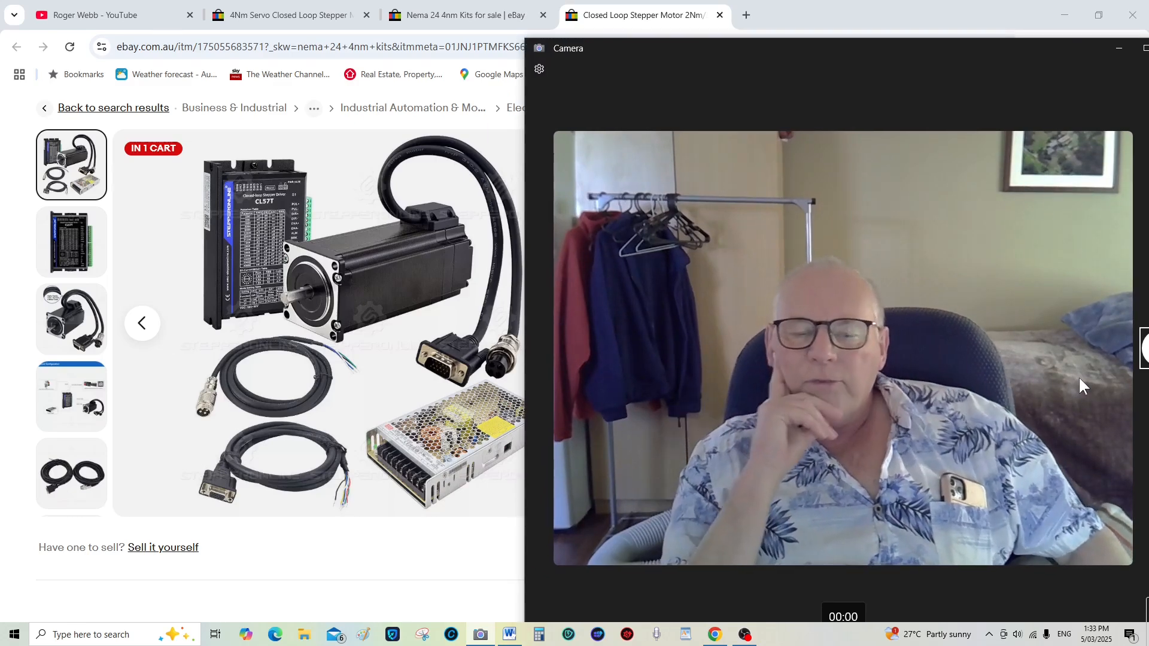